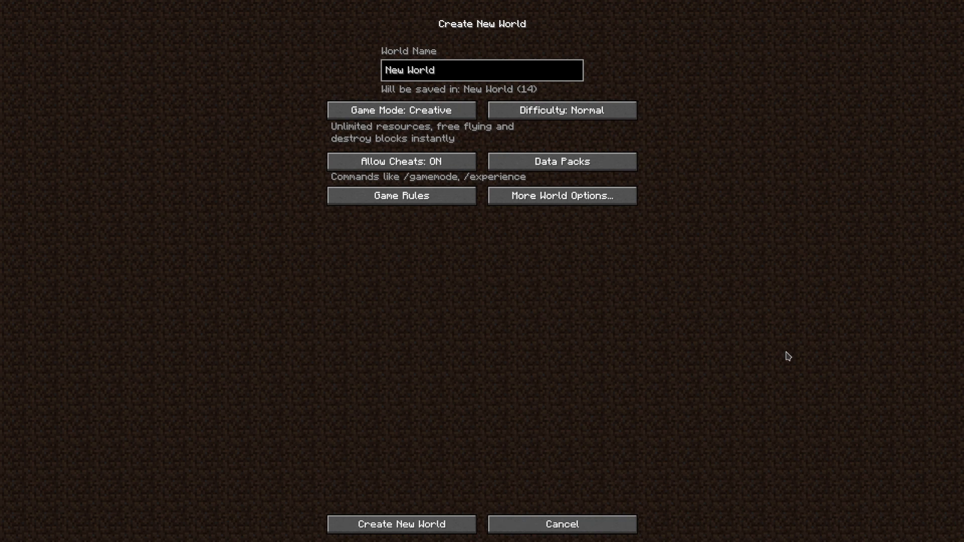
mouse_move(560, 412)
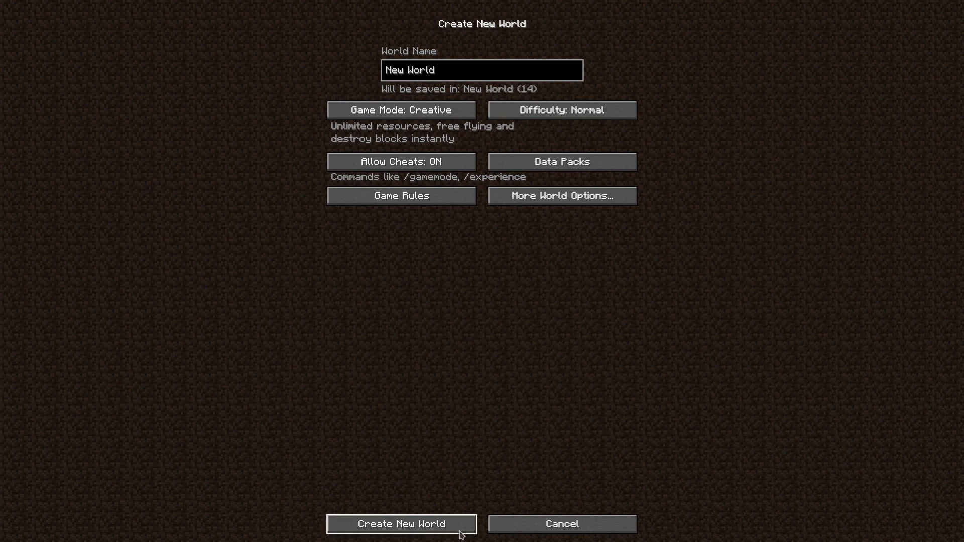
- Create the new creative world and pick oak planks and glass from the inventory to build the walls
click(400, 527)
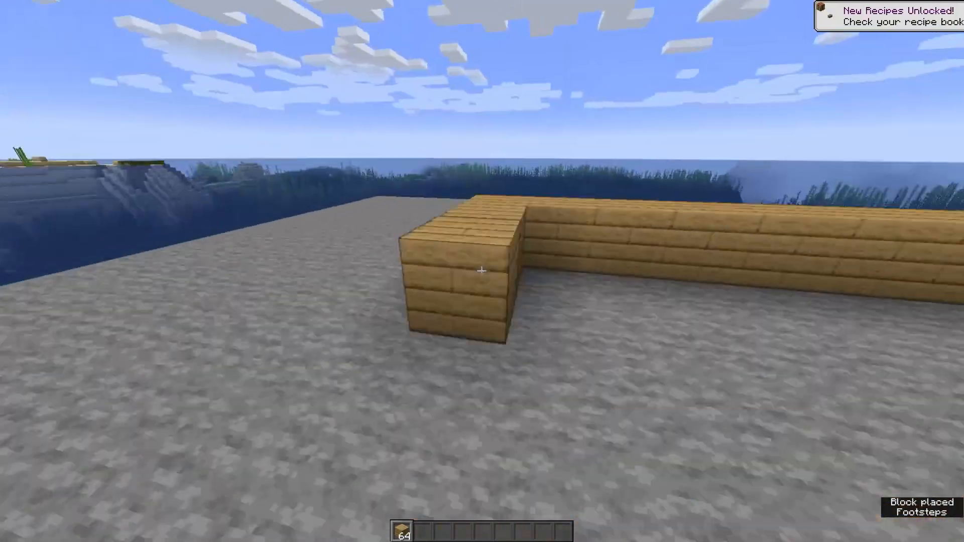
mouse_move(482, 272)
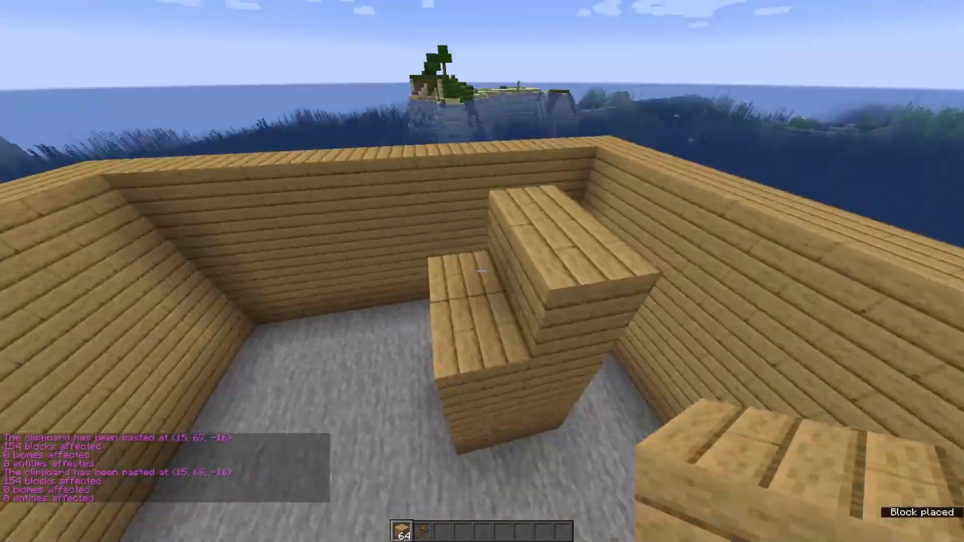
key(e)
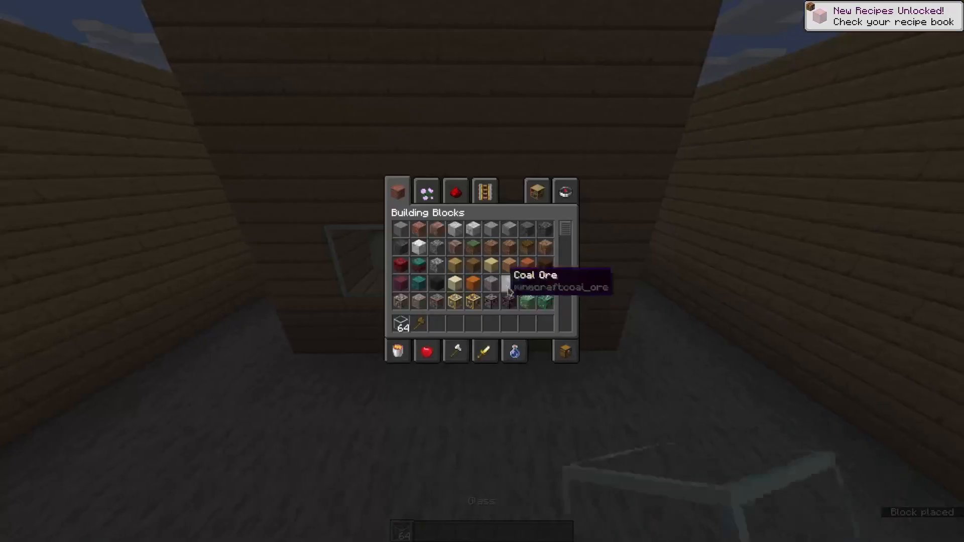
key(e)
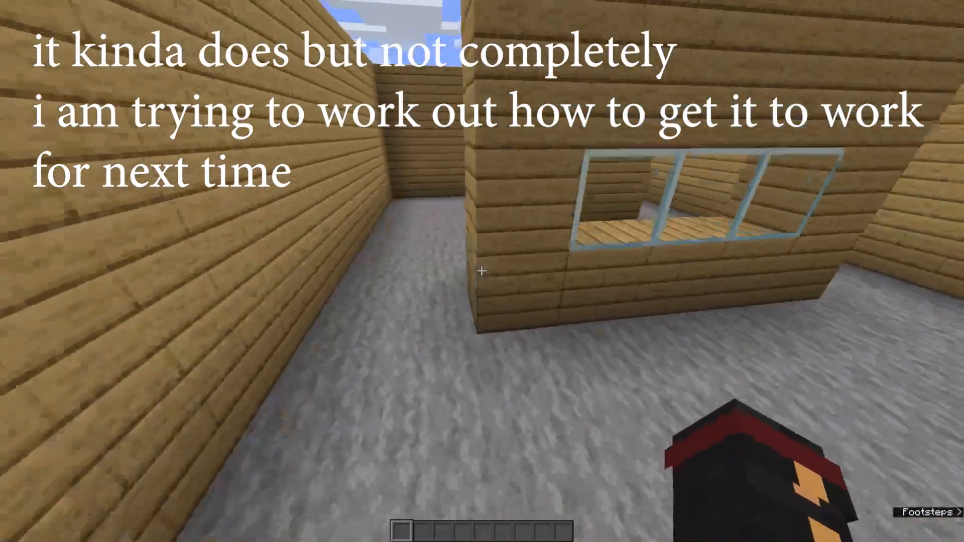
key(e)
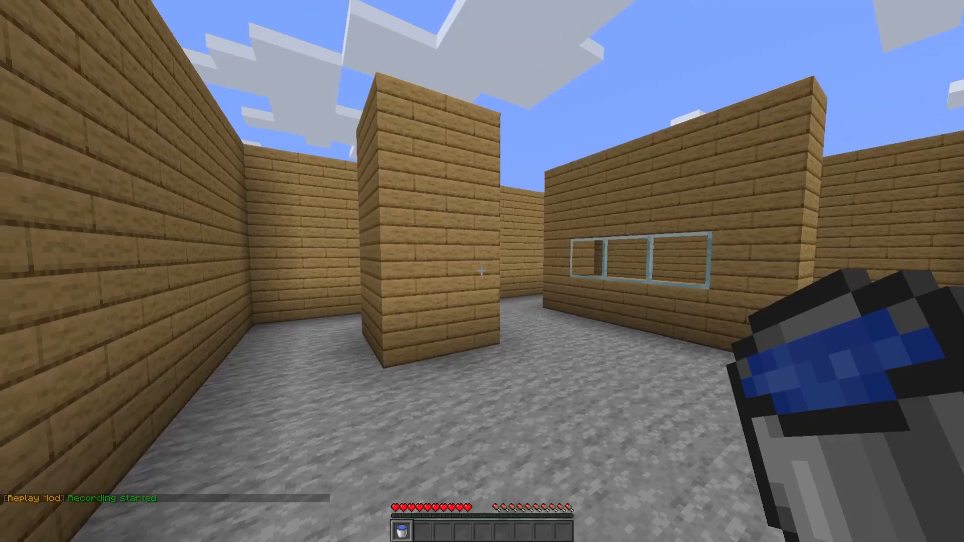
mouse_move(482, 271)
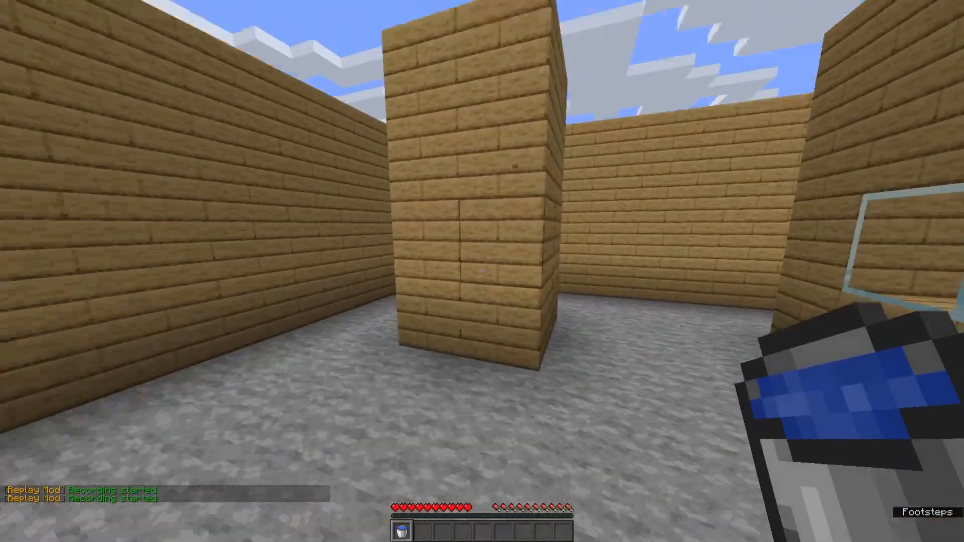
mouse_move(482, 271)
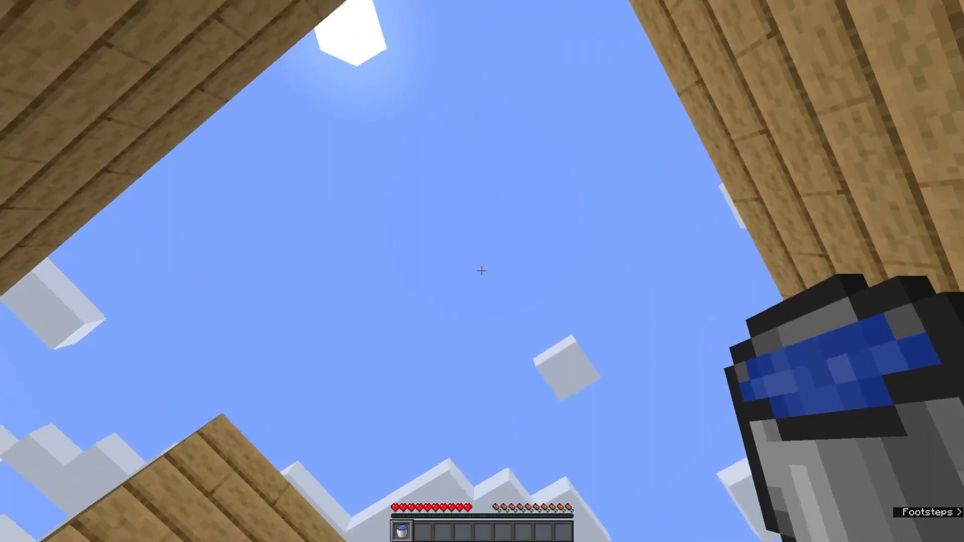
mouse_move(482, 271)
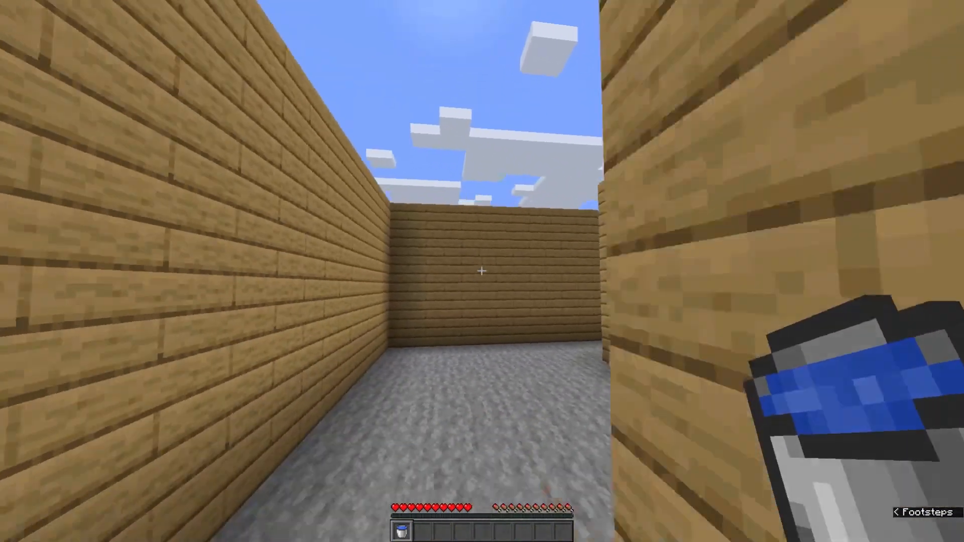
mouse_move(482, 271)
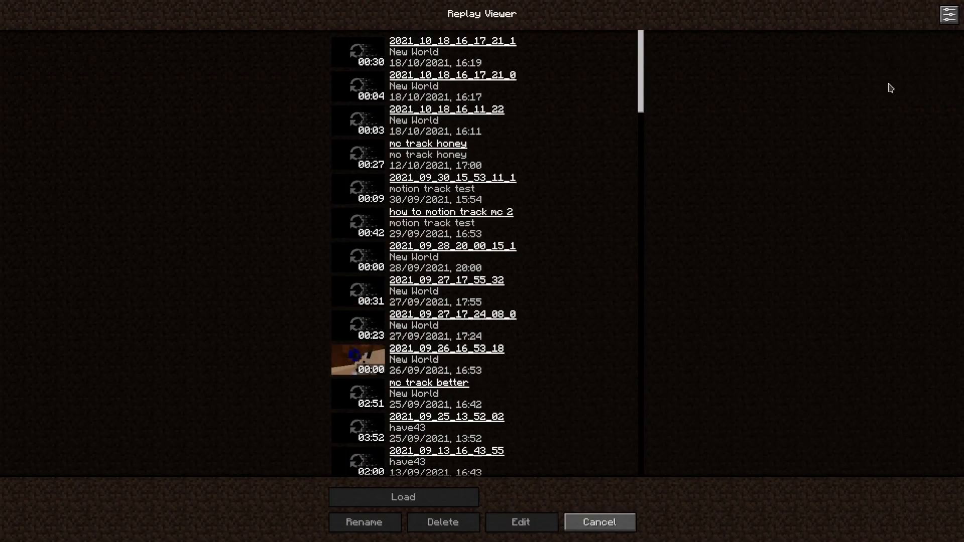
- Delete the 00:04 replay and load the 00:30 replay 2021_10_18_16_17_21_1 into the editor
click(443, 522)
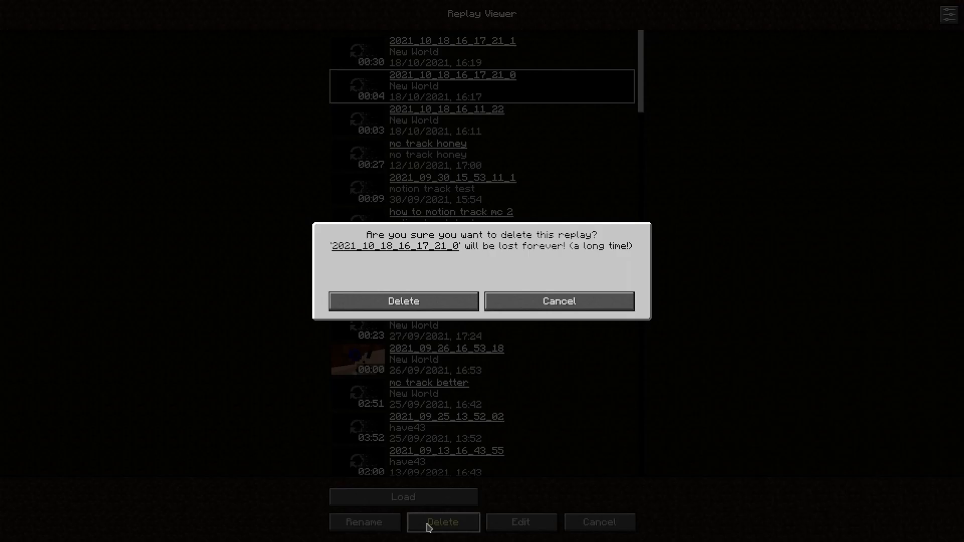
click(402, 301)
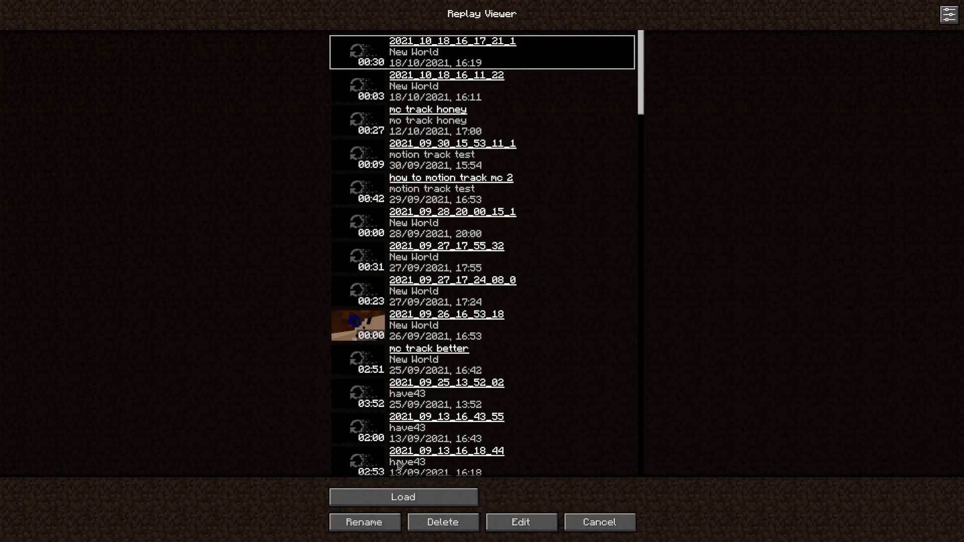
click(402, 497)
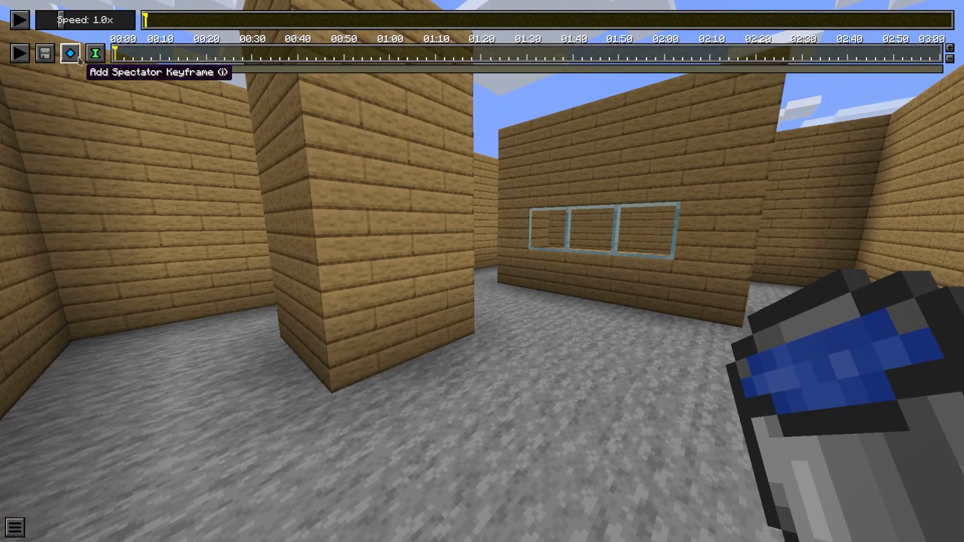
- Render the replay as a 1920×1080 PNG sequence with depth map off and camera path export on
click(69, 53)
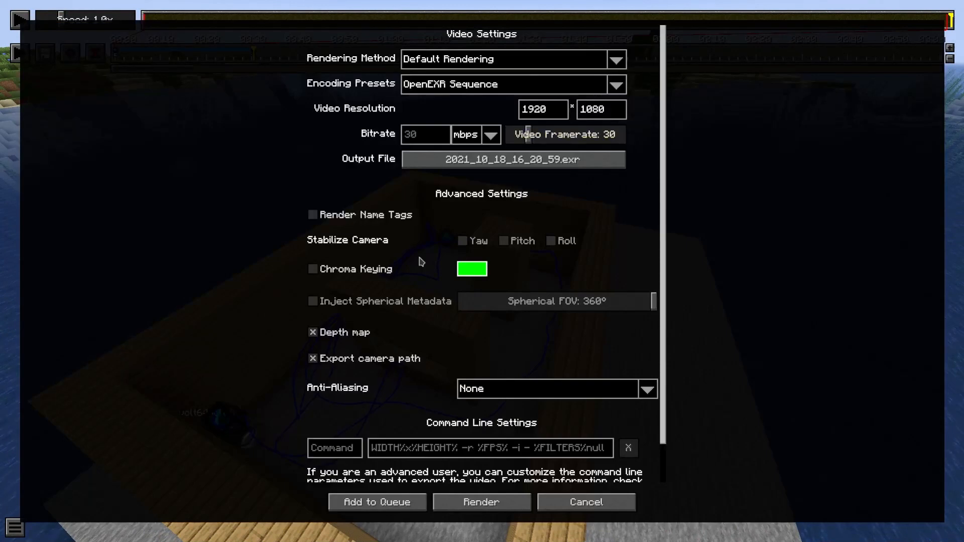
click(614, 83)
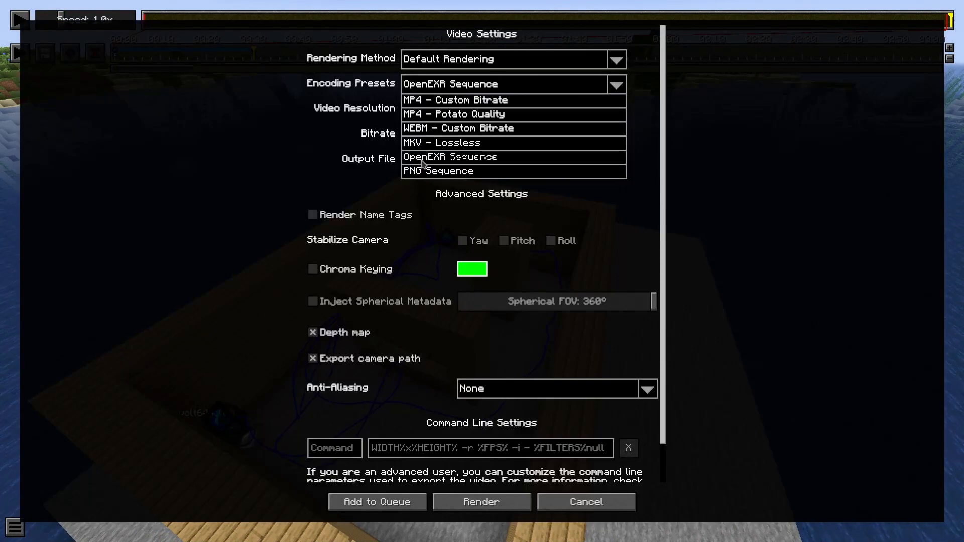
click(439, 171)
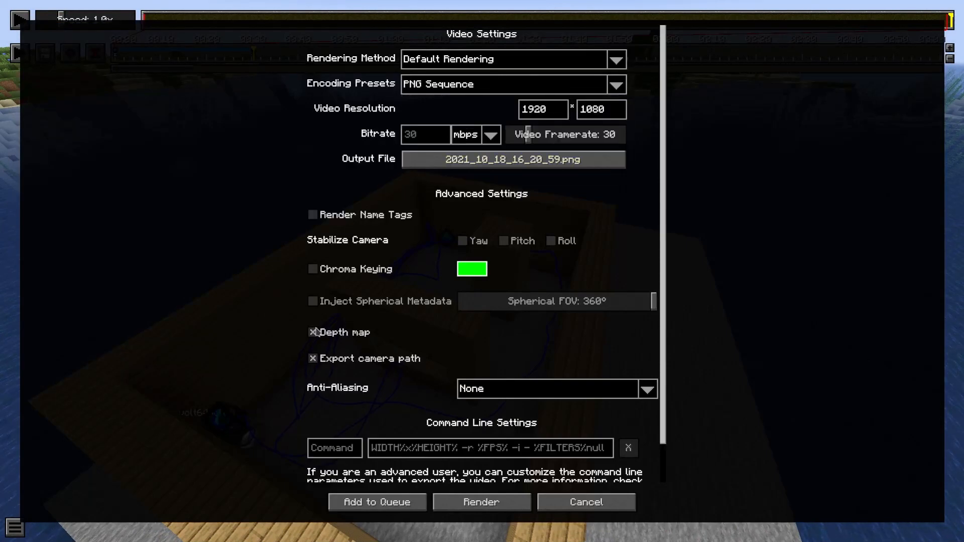
click(312, 332)
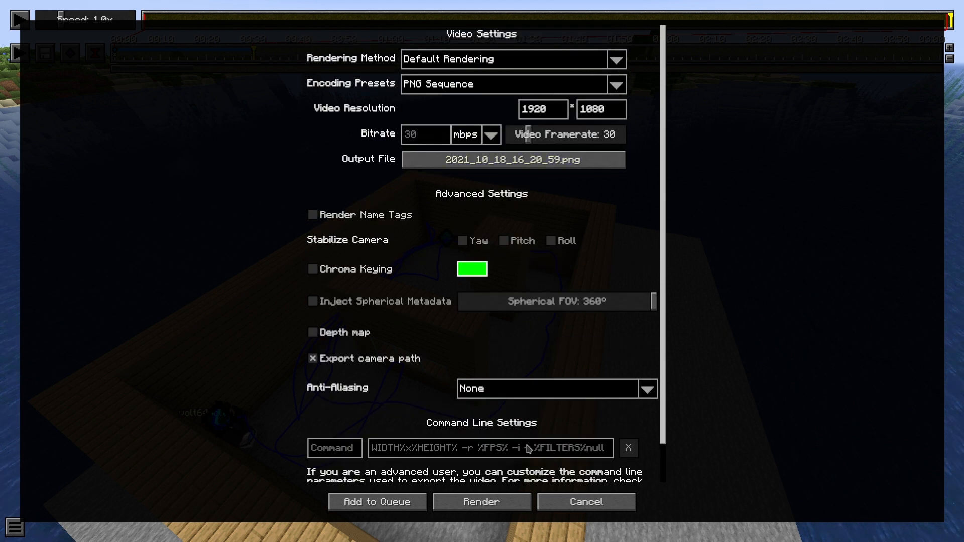
click(512, 159)
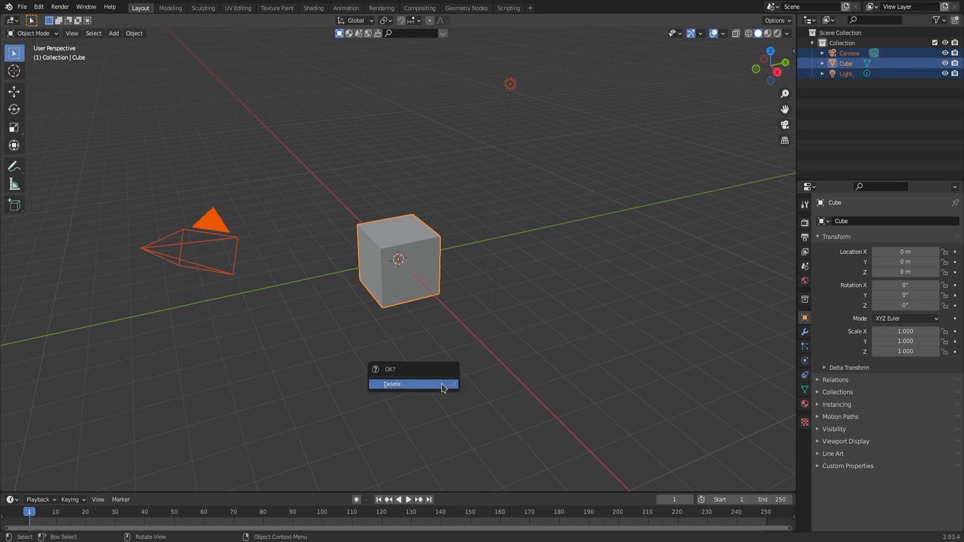
- Delete the default objects, set 30 fps, import replay camera Camera.001 and end the frame range at 911
click(391, 383)
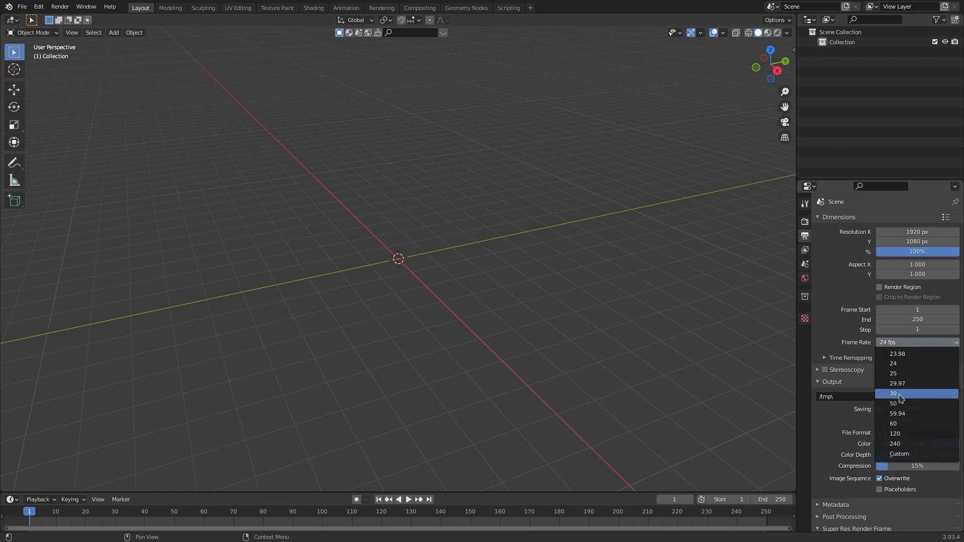
click(894, 393)
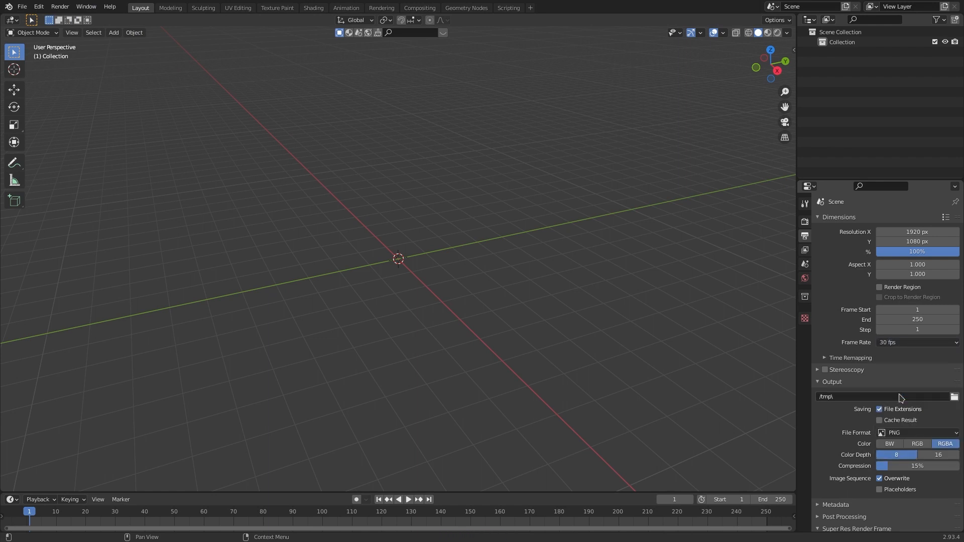
mouse_move(903, 352)
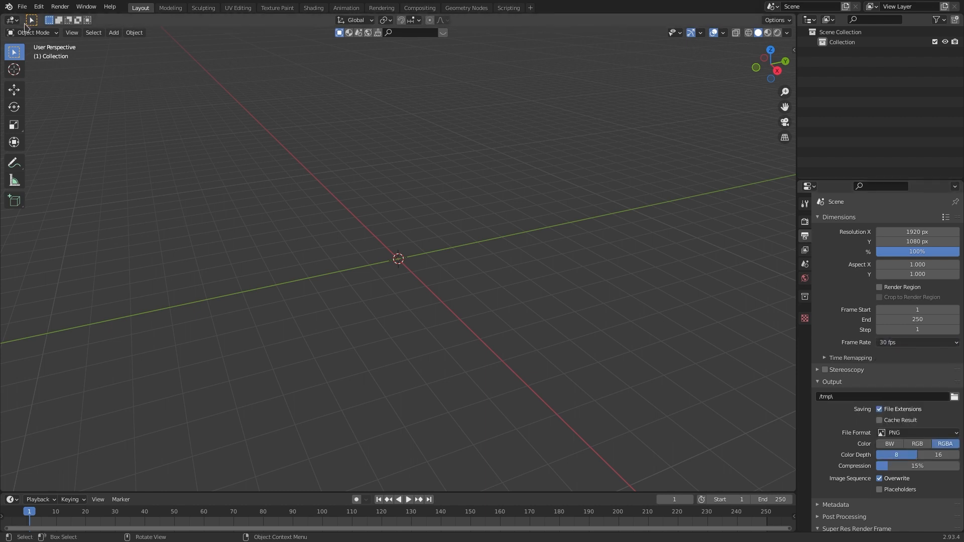
click(22, 6)
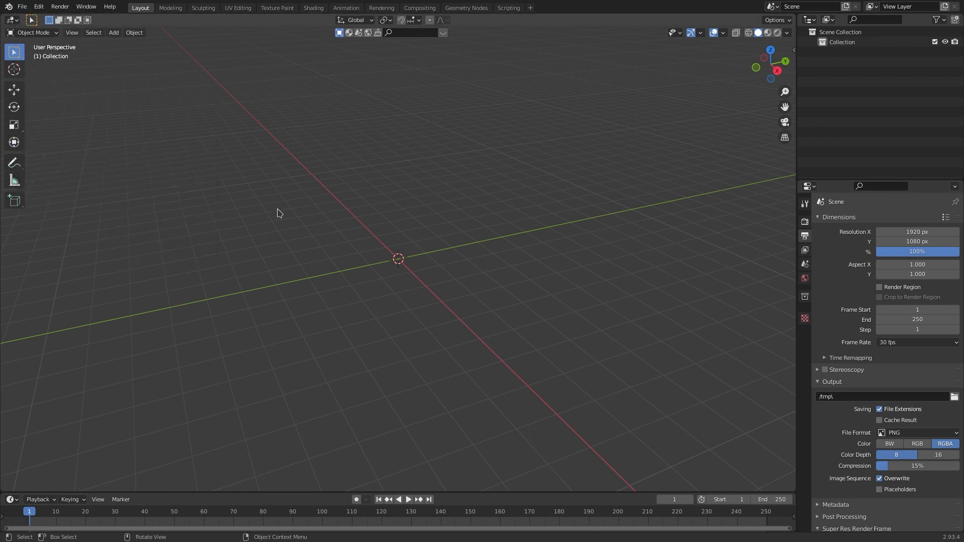
mouse_move(273, 370)
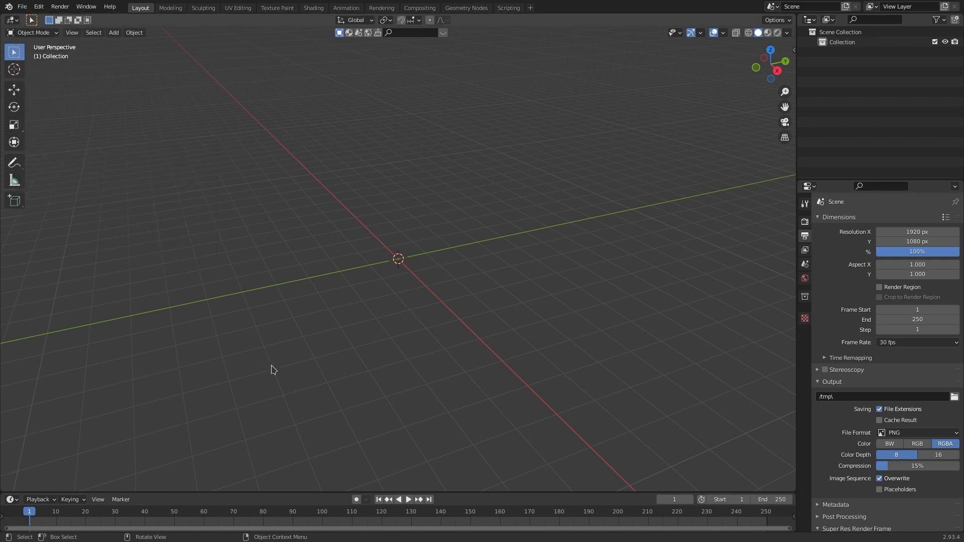
mouse_move(385, 129)
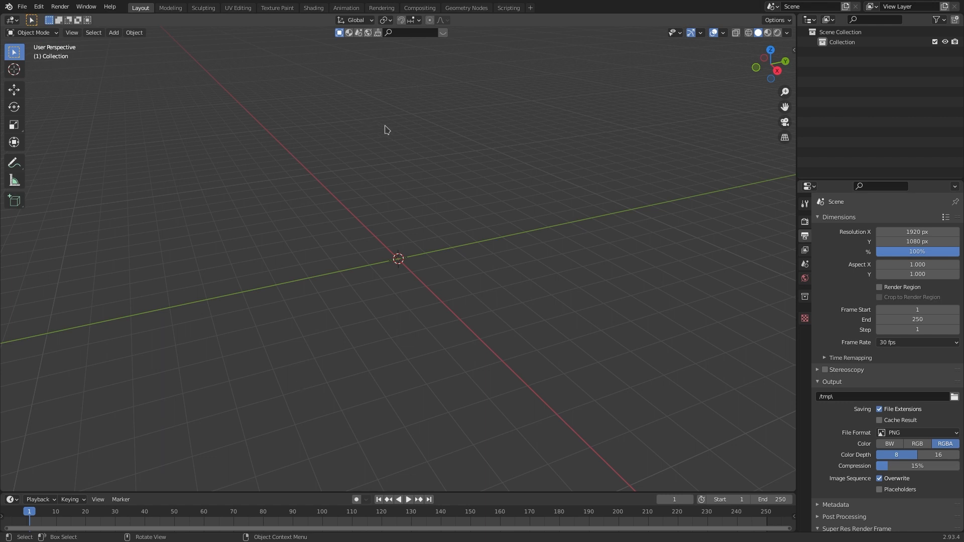
mouse_move(388, 164)
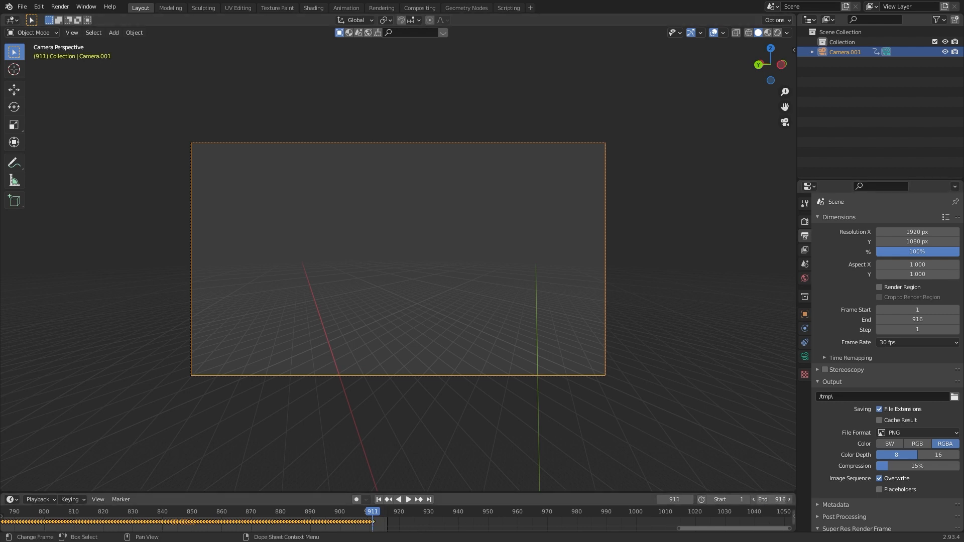
click(757, 499)
text(911)
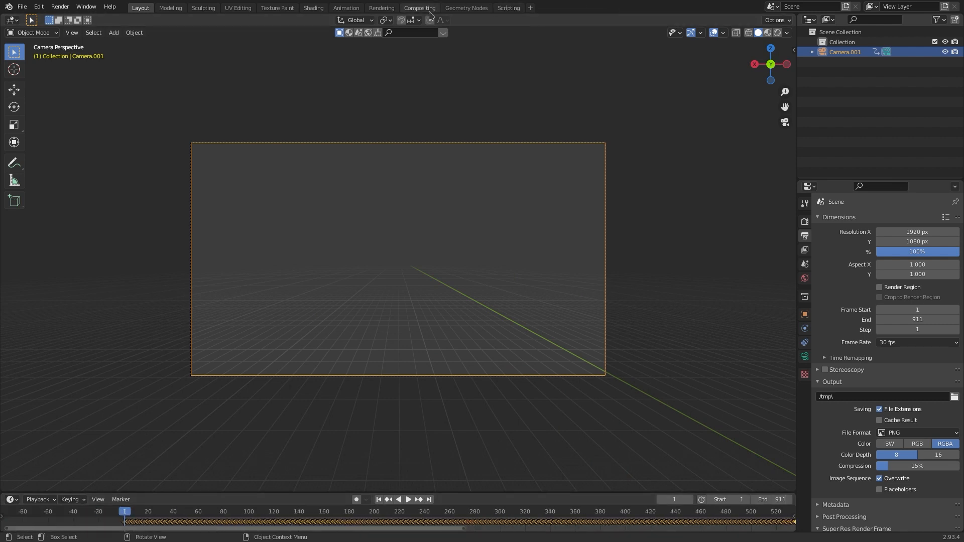
- Composite the render over the replay PNG sequence with an Alpha Over node, auto refresh and matching frame count
click(420, 7)
text(ap)
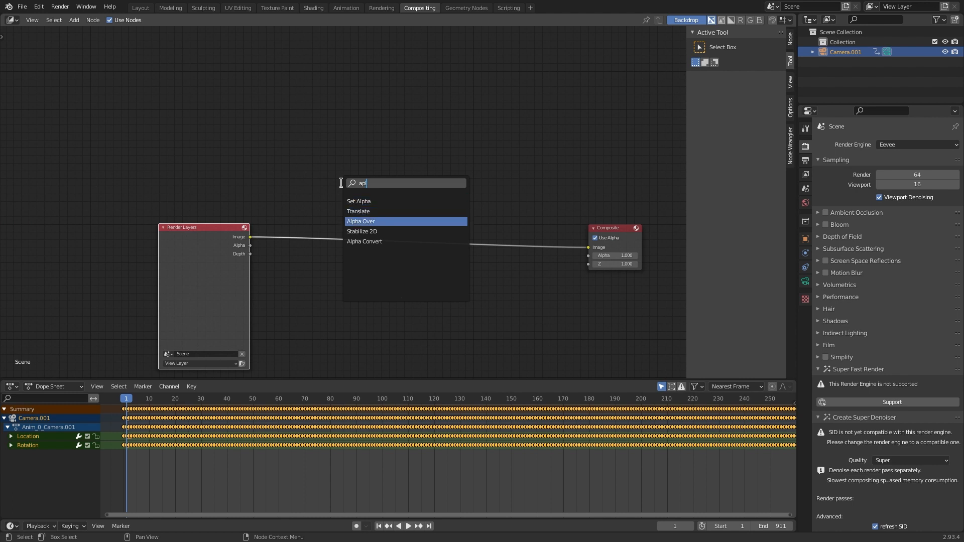
click(361, 221)
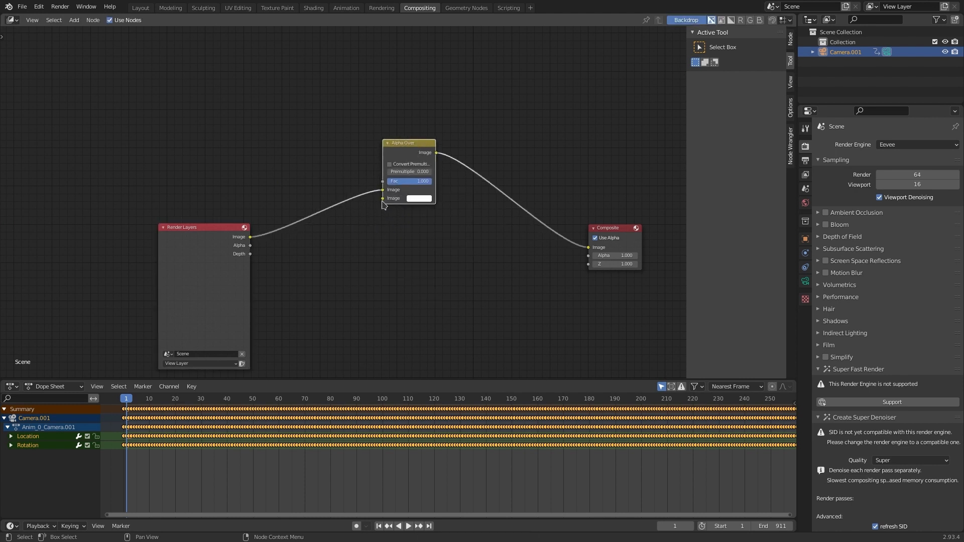
click(73, 20)
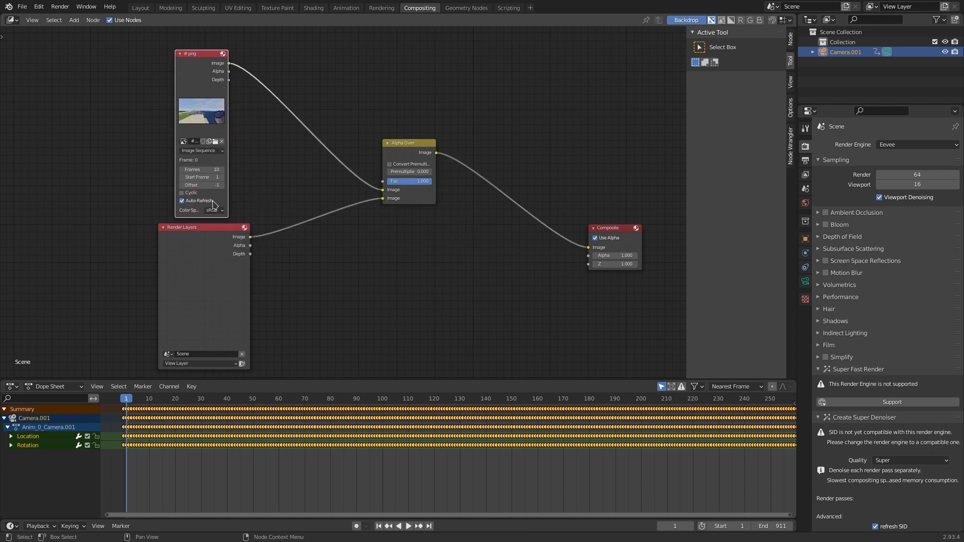
click(199, 185)
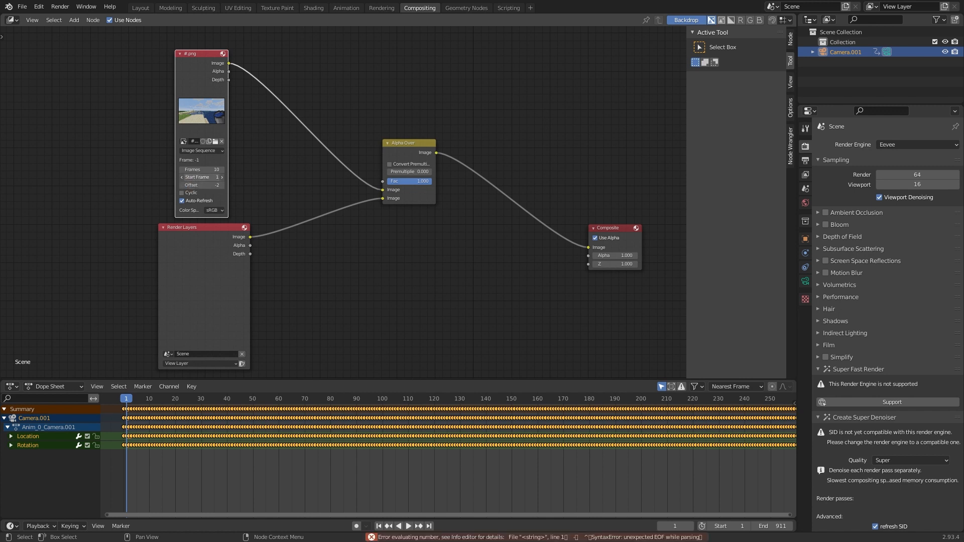
click(201, 168)
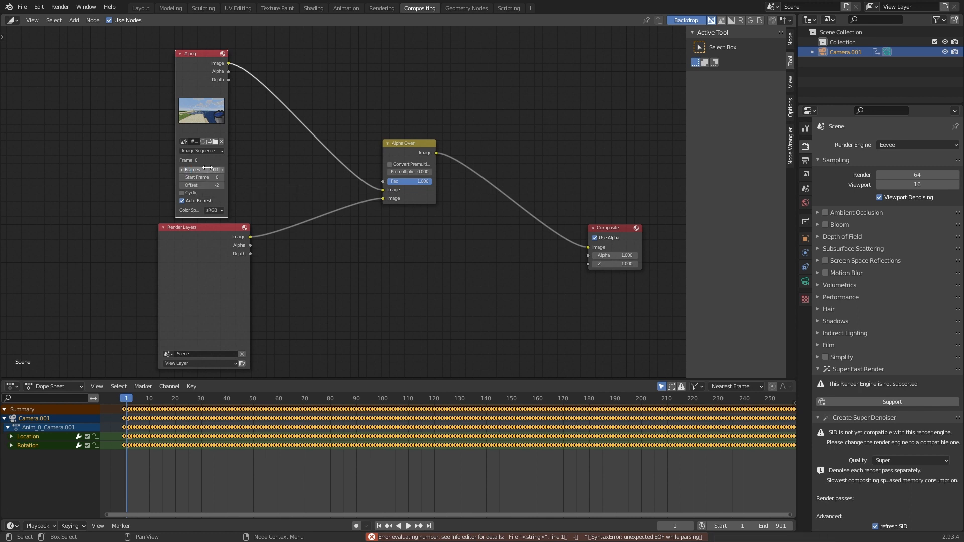
click(139, 7)
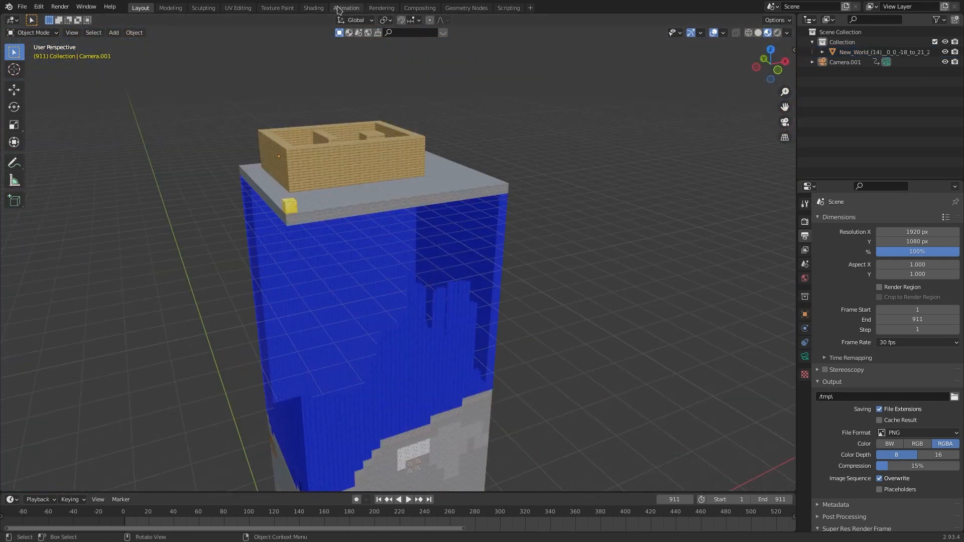
- Enable Backface Culling with alpha blending on the Glass material and return to Layout
click(508, 7)
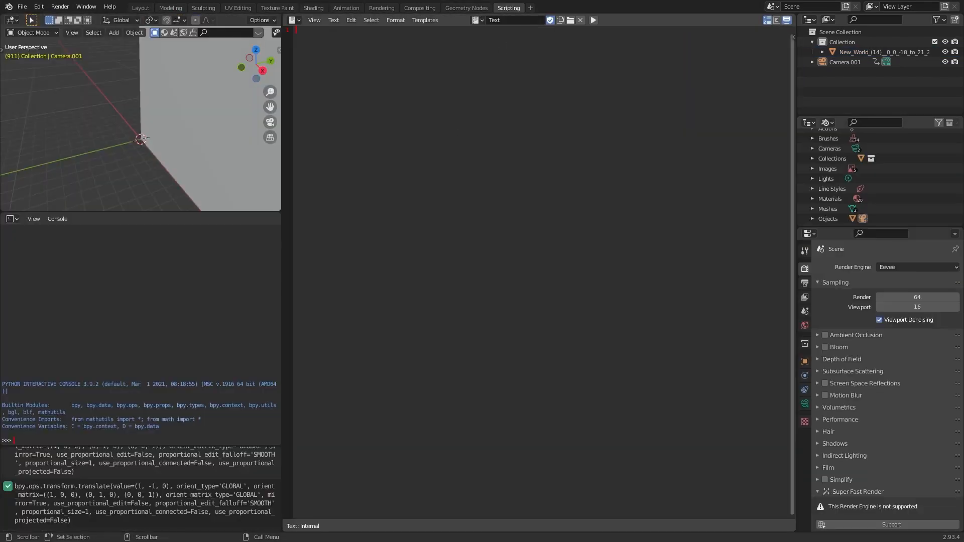
click(314, 7)
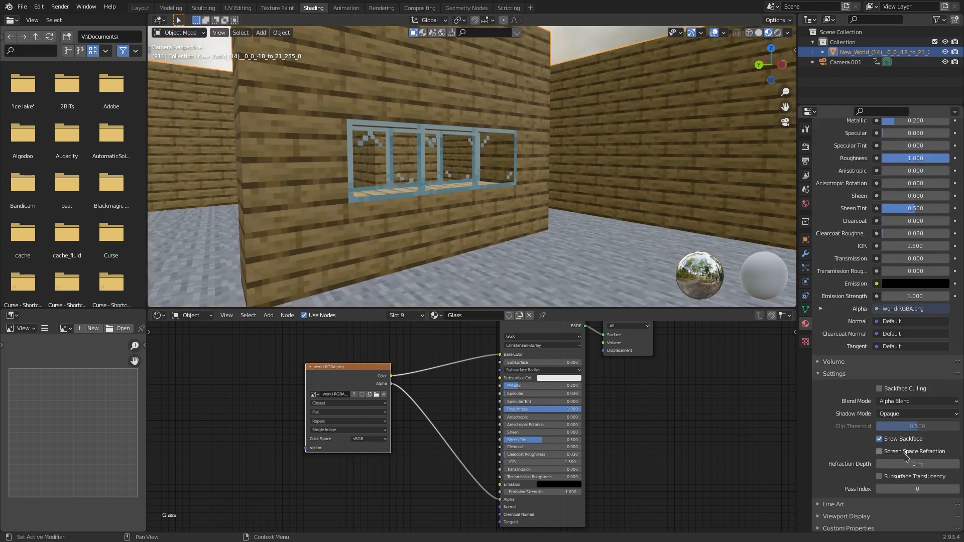
click(879, 388)
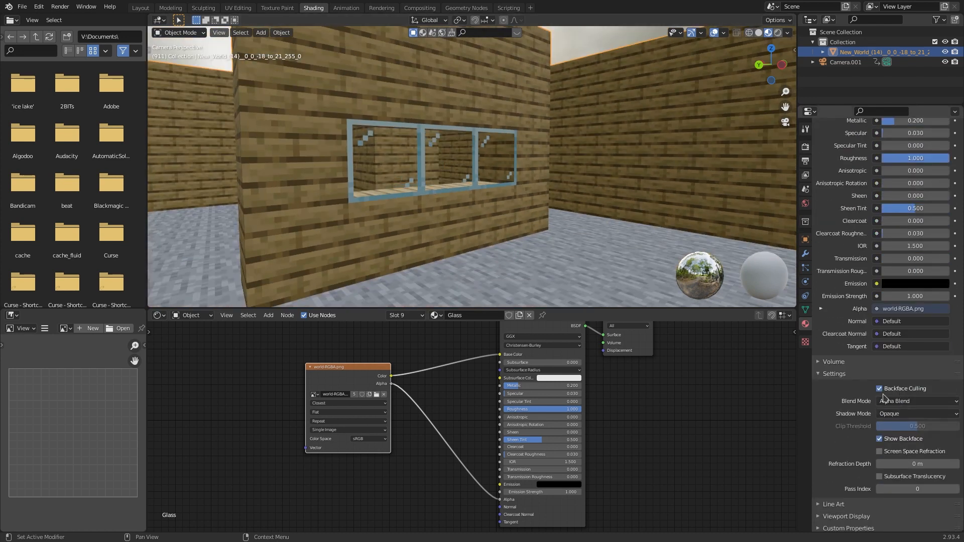
click(915, 400)
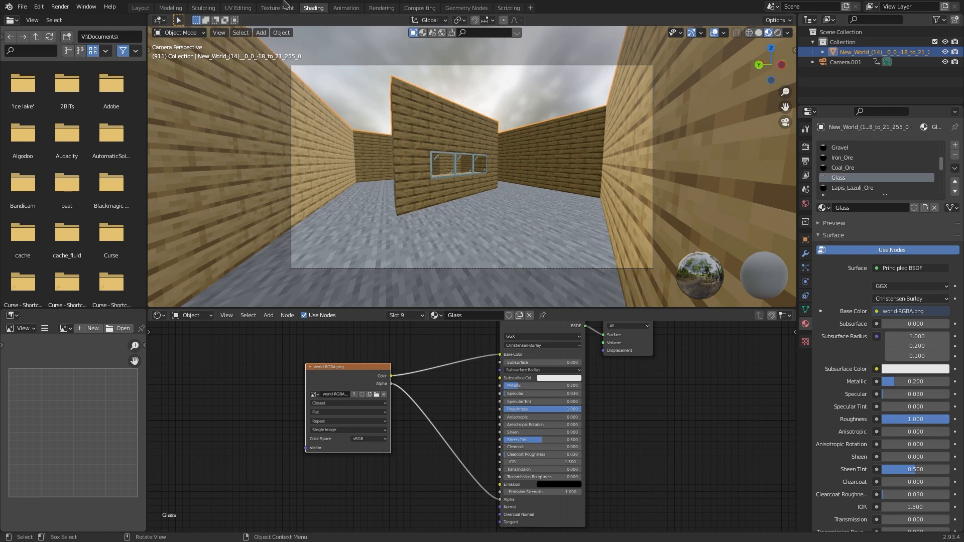
click(140, 7)
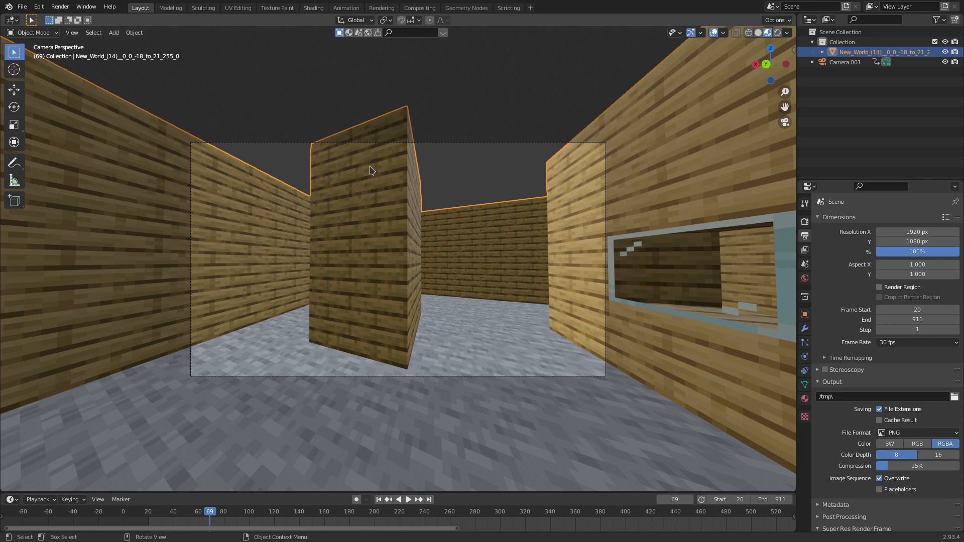
mouse_move(362, 148)
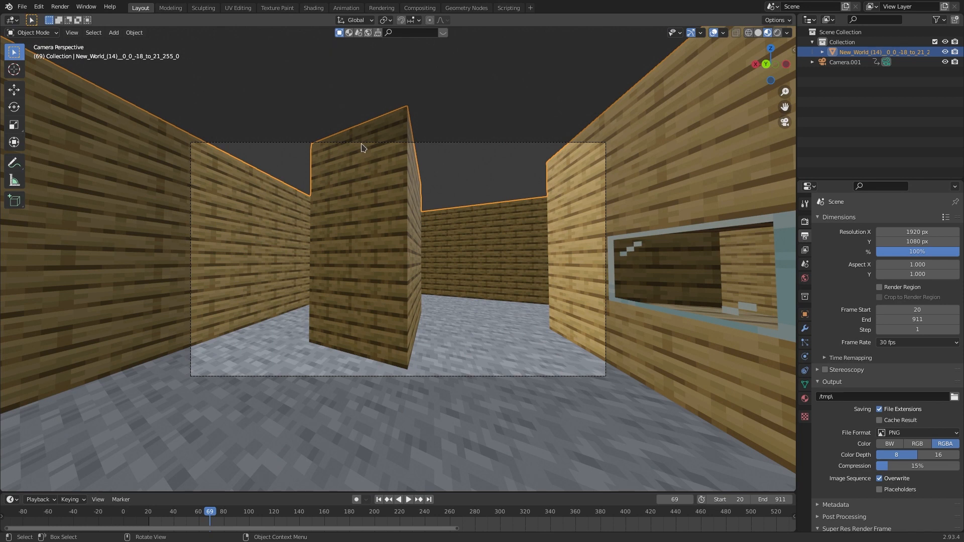
mouse_move(467, 257)
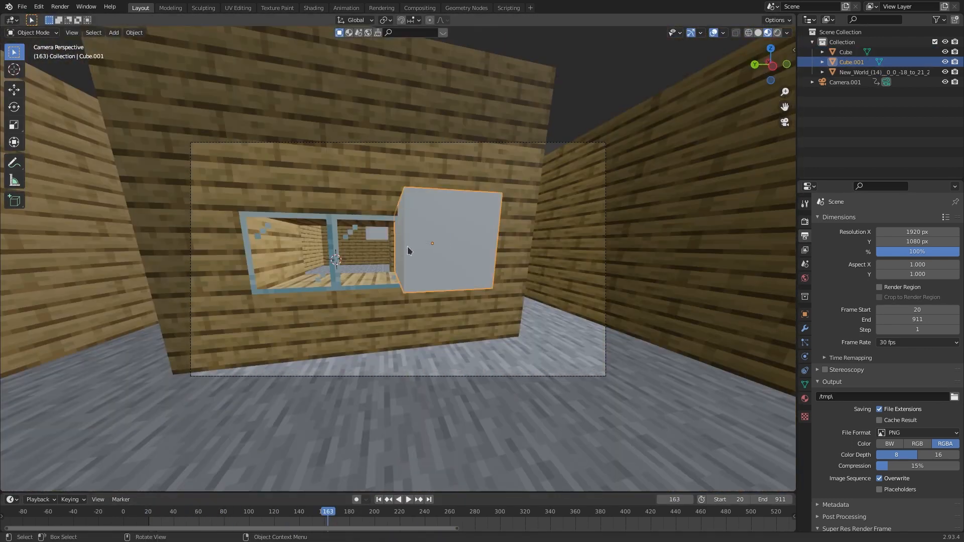
- Bake the fluid simulation cache and add a cylinder as a collision effector
click(409, 499)
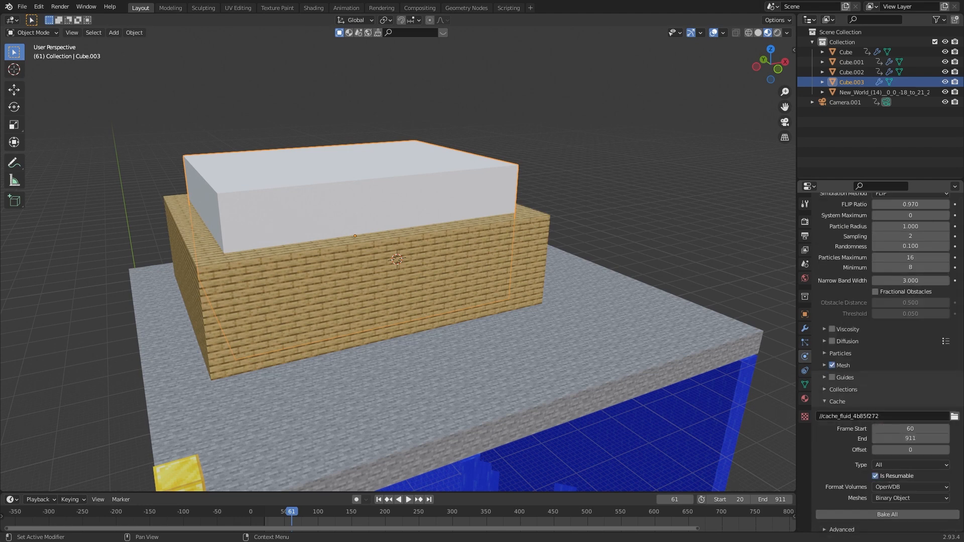
click(409, 499)
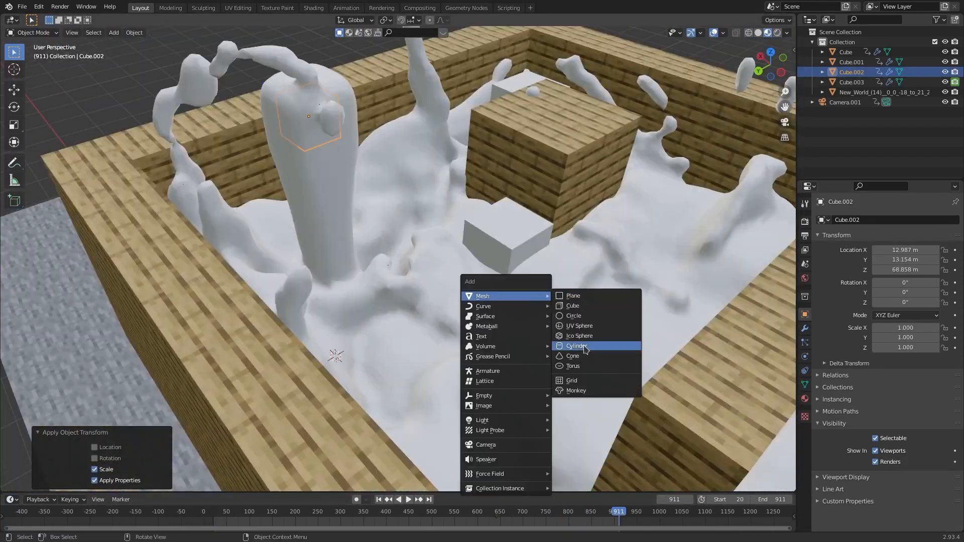
click(576, 345)
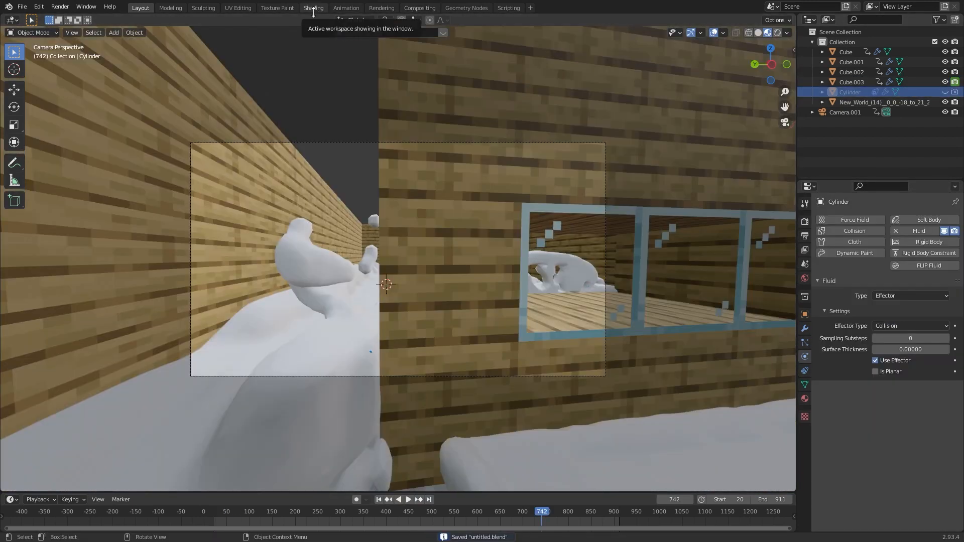
- Give the fluid material Material.001 a transmission of about 0.977 and a blue base colour
click(314, 7)
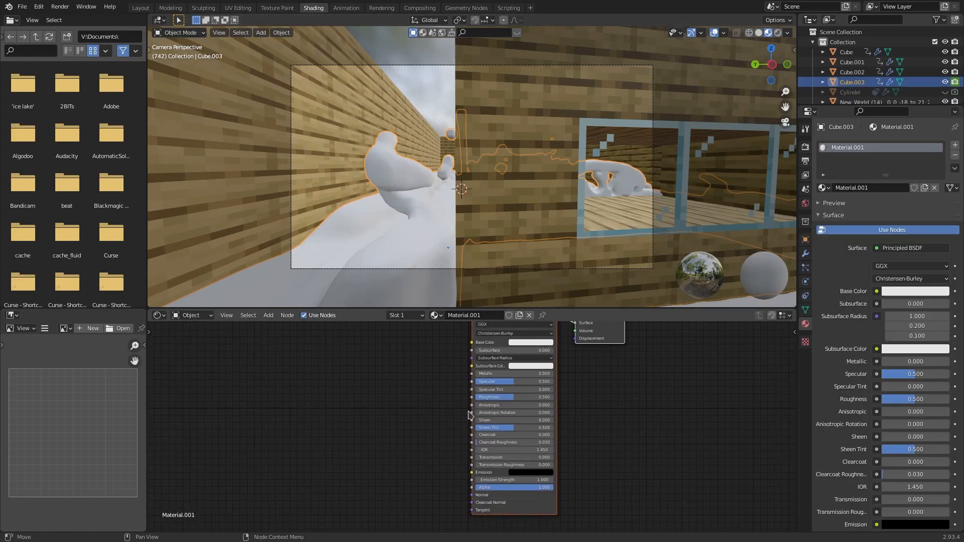
drag(498, 456, 535, 457)
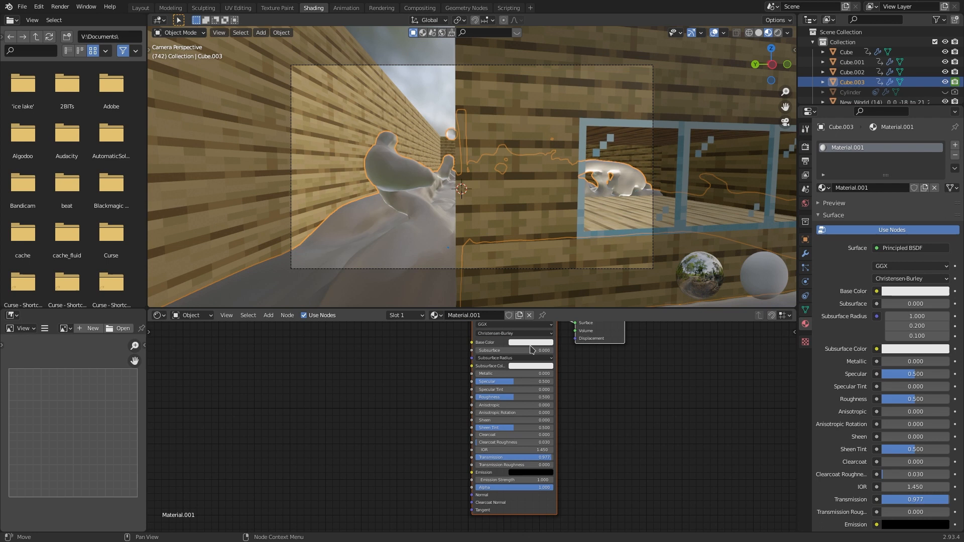
click(806, 146)
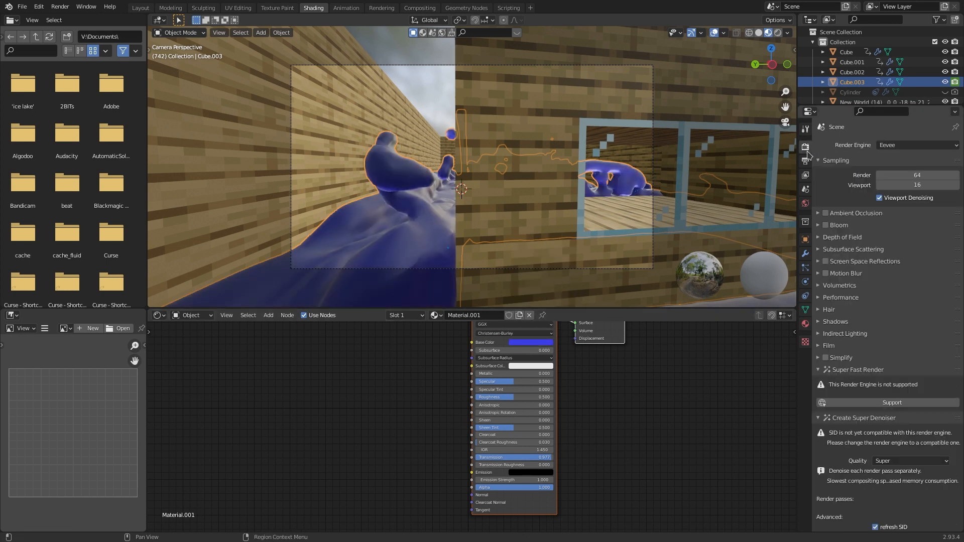
- Render with Cycles on the GPU with a transparent film, and add the Super Denoiser to the compositor
click(916, 145)
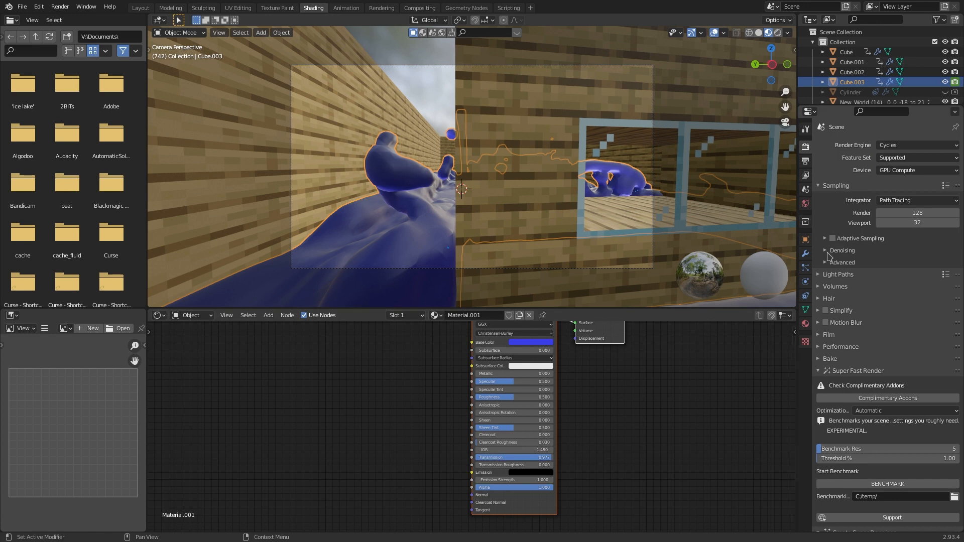
click(825, 250)
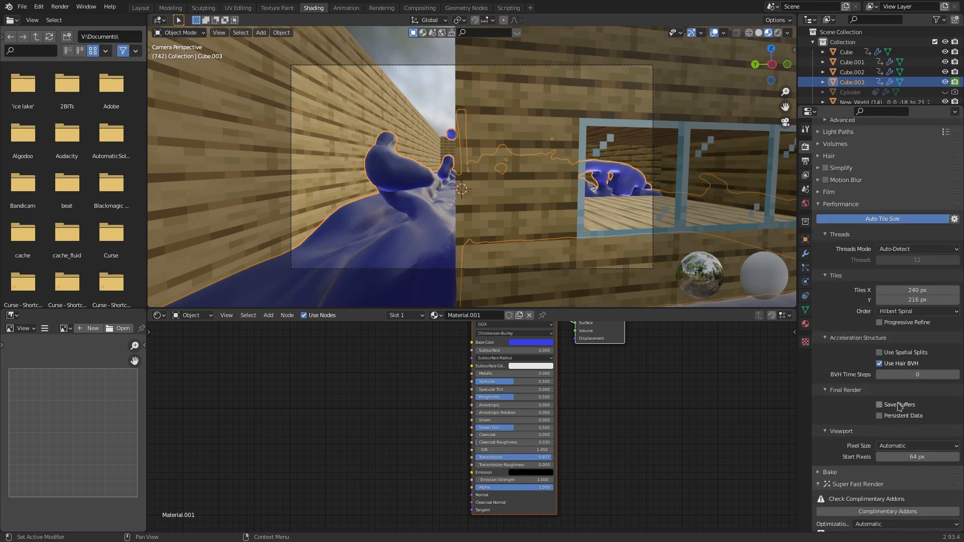
click(856, 228)
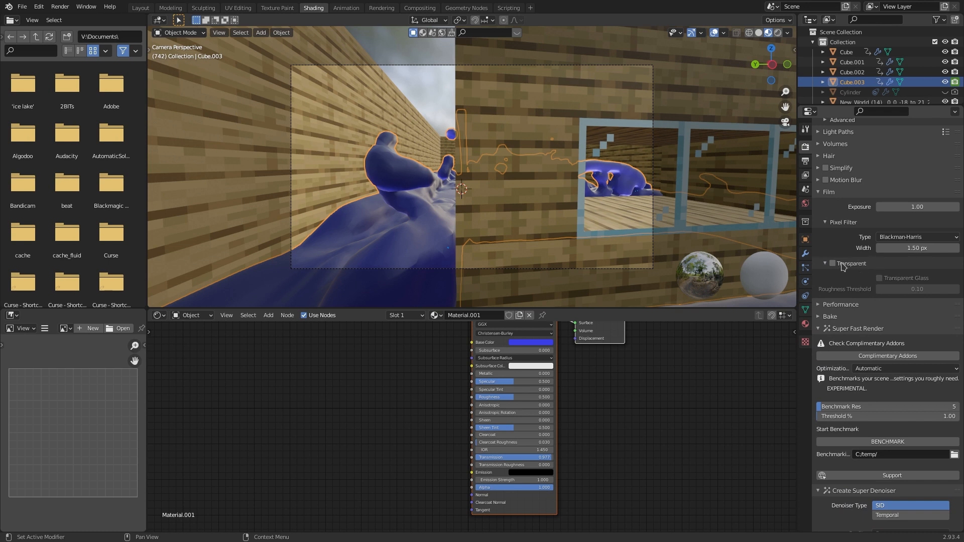
click(832, 263)
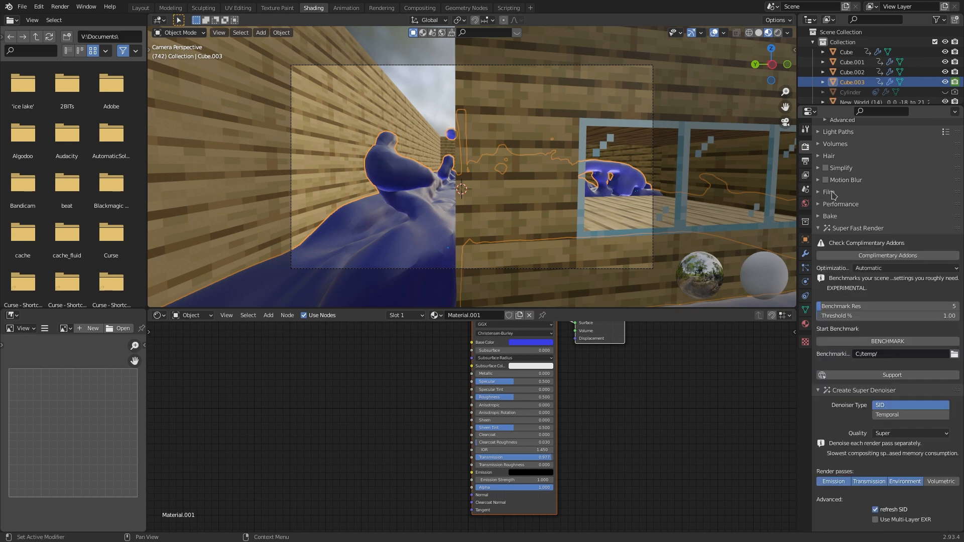
click(842, 204)
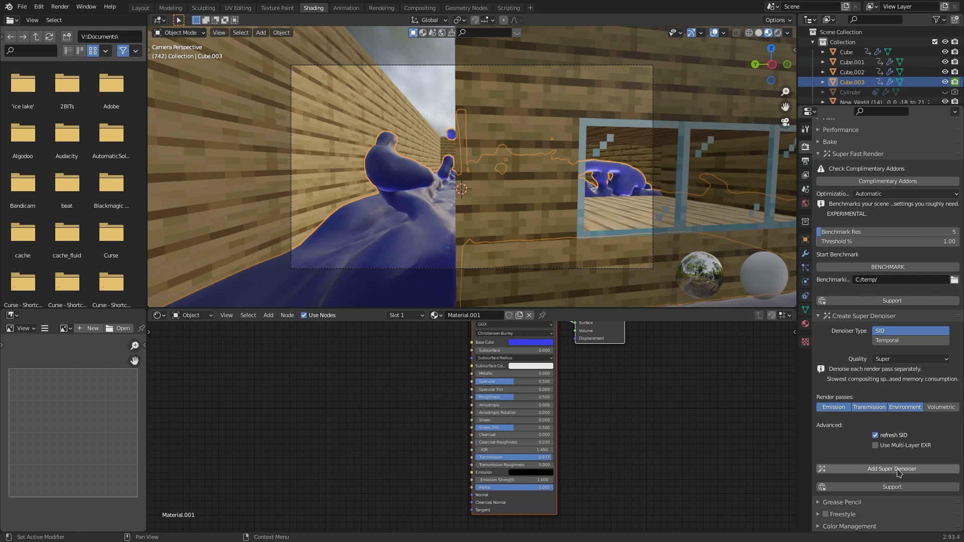
click(420, 8)
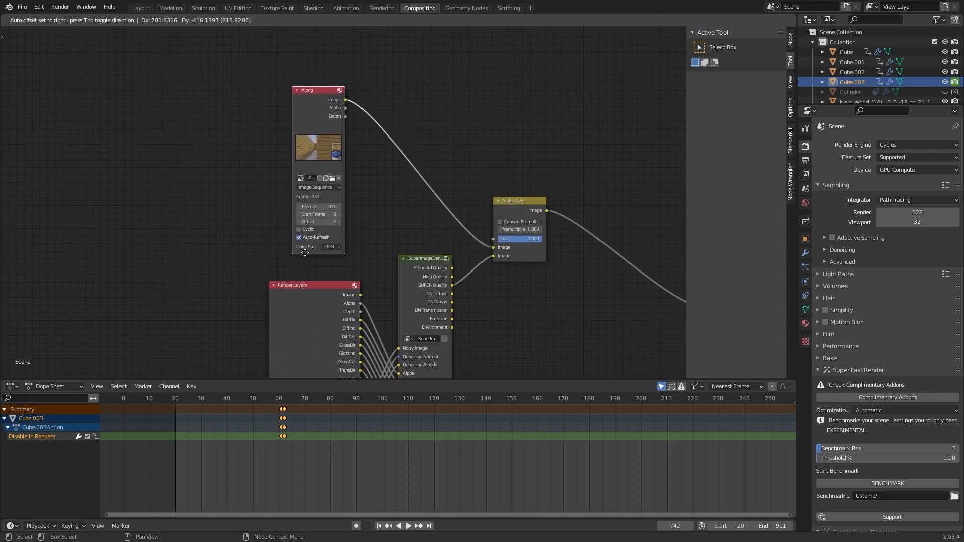
- Brighten the world background colour in the World shader, then return to the imported world object's material
click(314, 7)
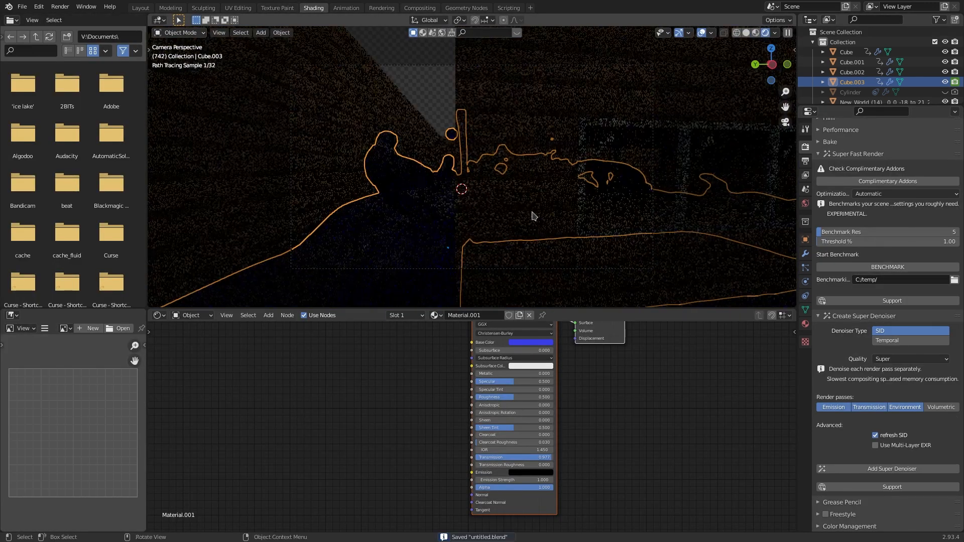
click(191, 314)
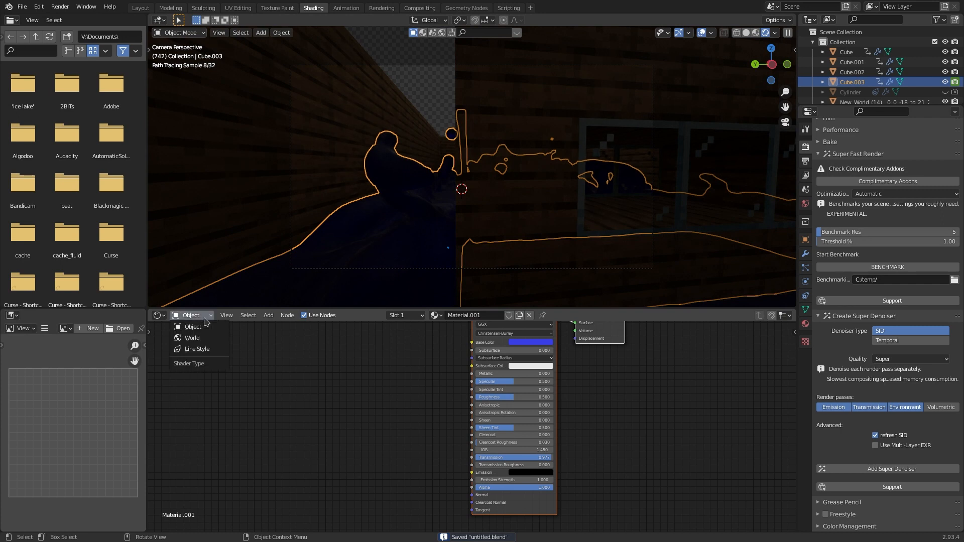
click(191, 338)
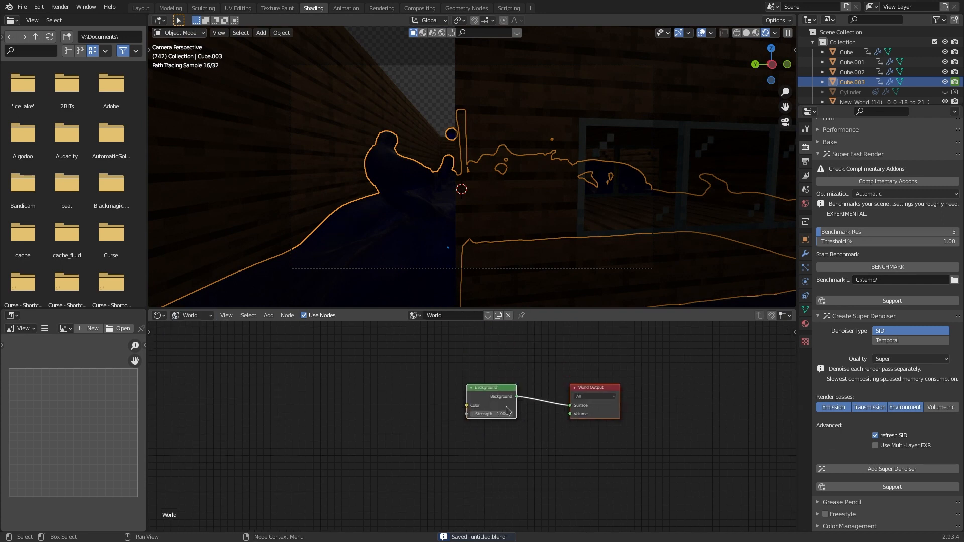
click(500, 405)
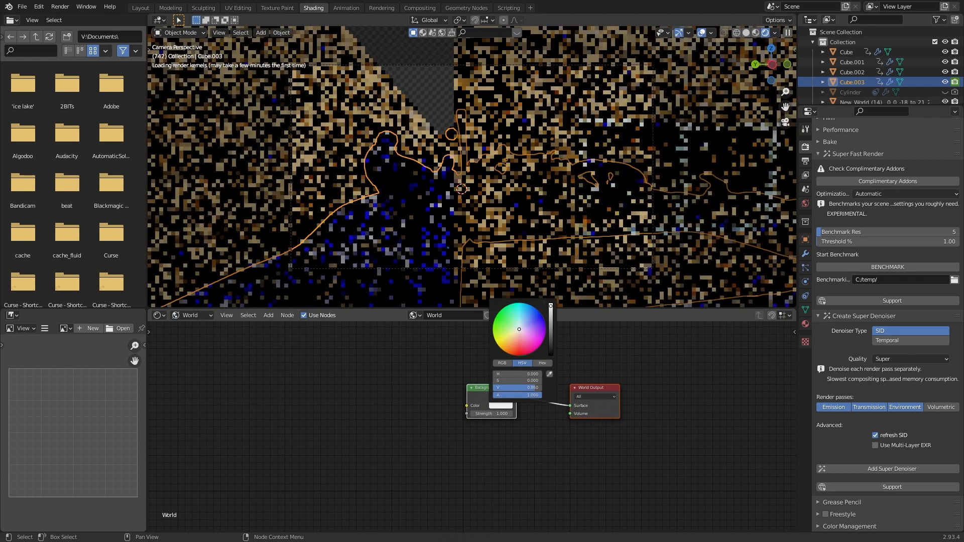
drag(518, 388, 508, 388)
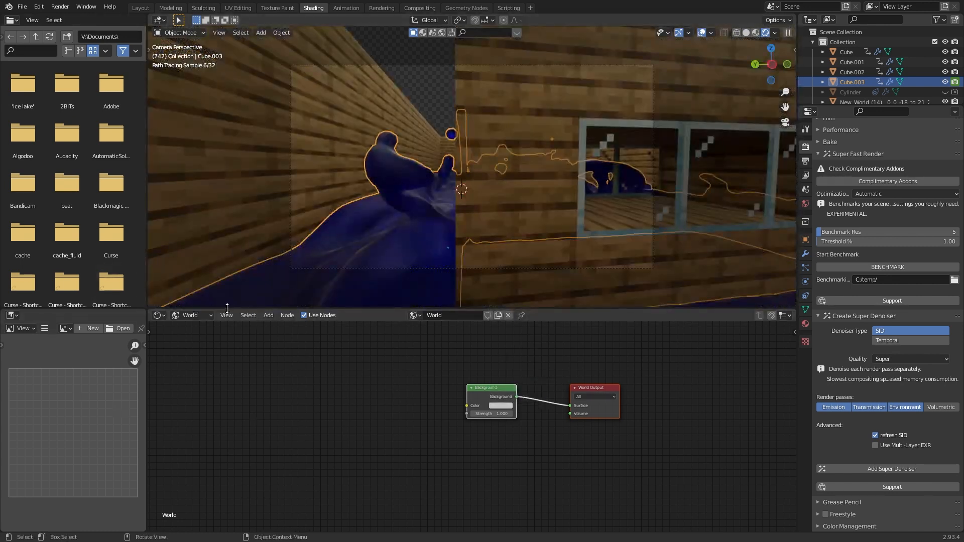
click(193, 314)
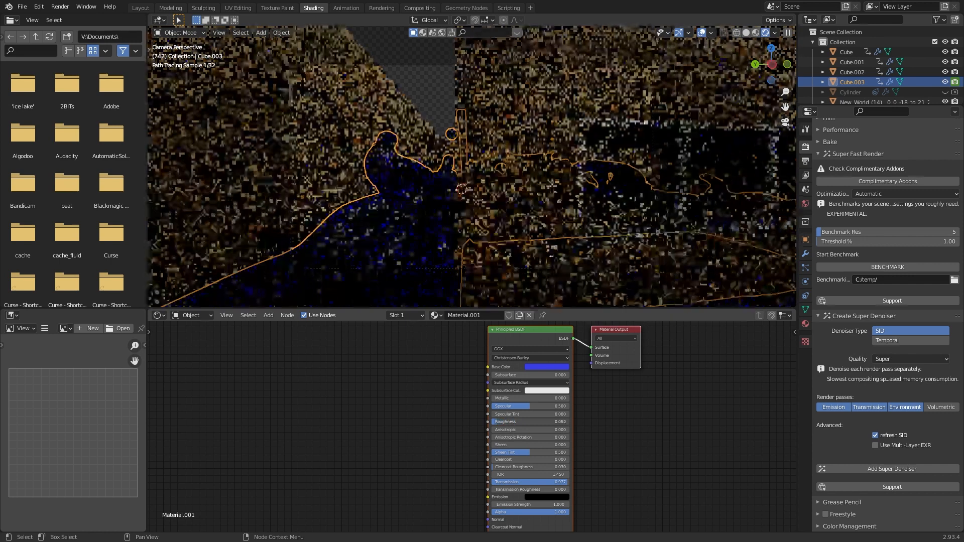
click(547, 366)
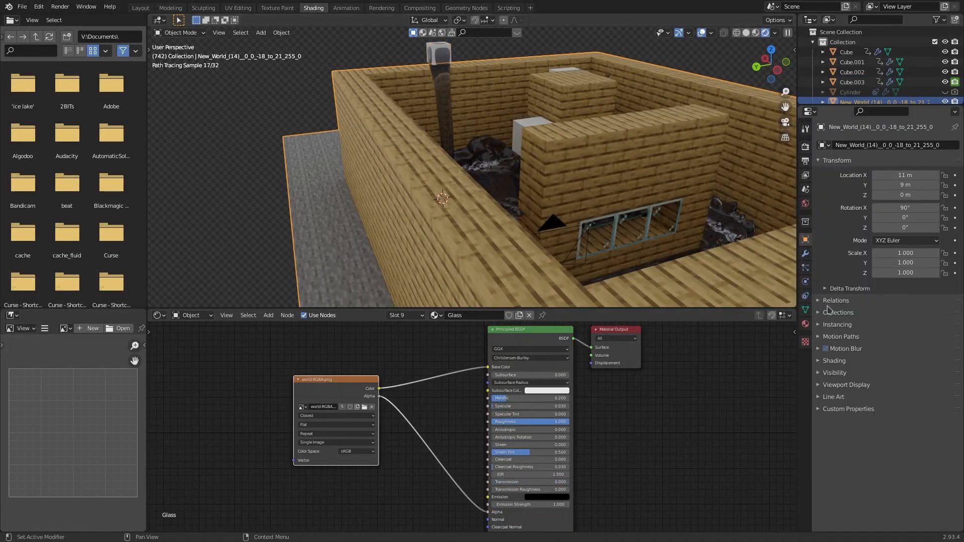
- Mark the imported world mesh as a Shadow Catcher and start the Cycles render of frame 742
click(834, 296)
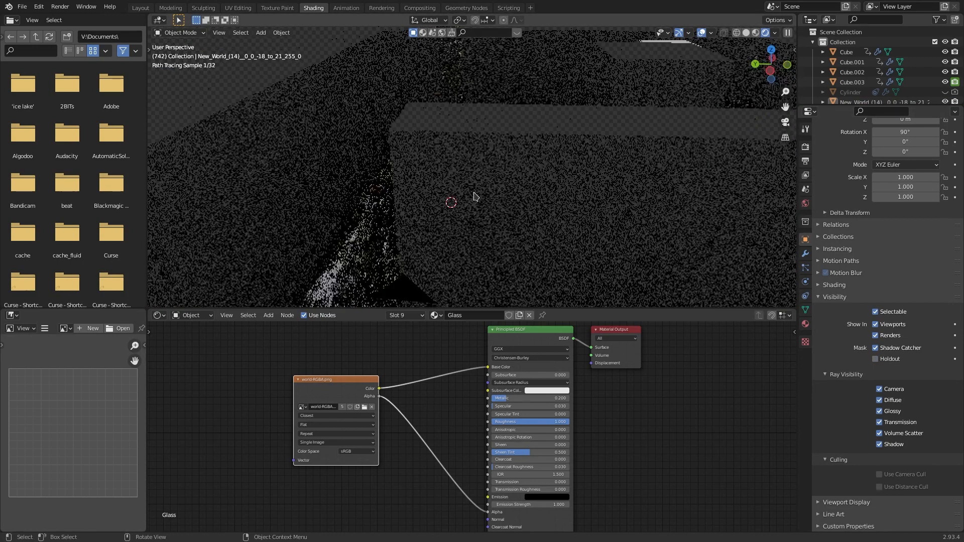
key(ctrl+s)
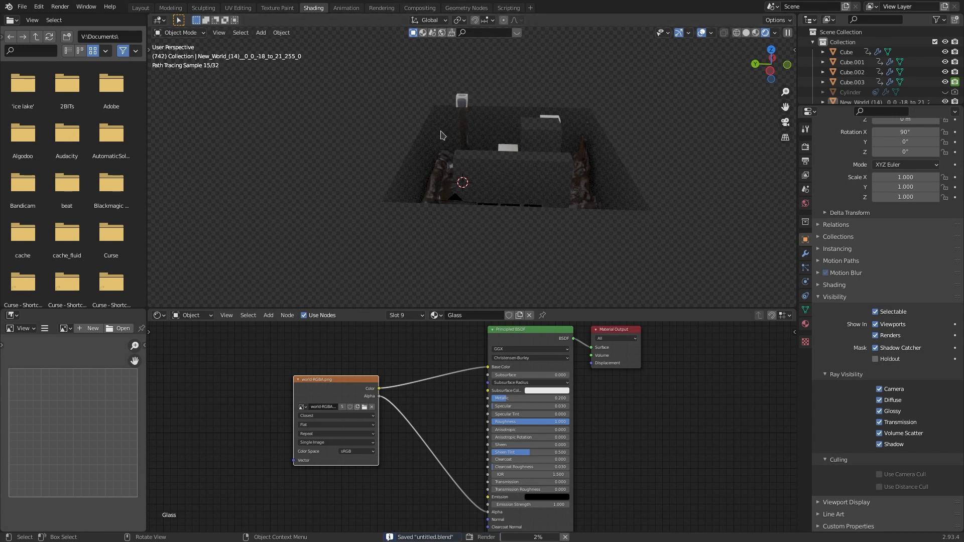
click(382, 7)
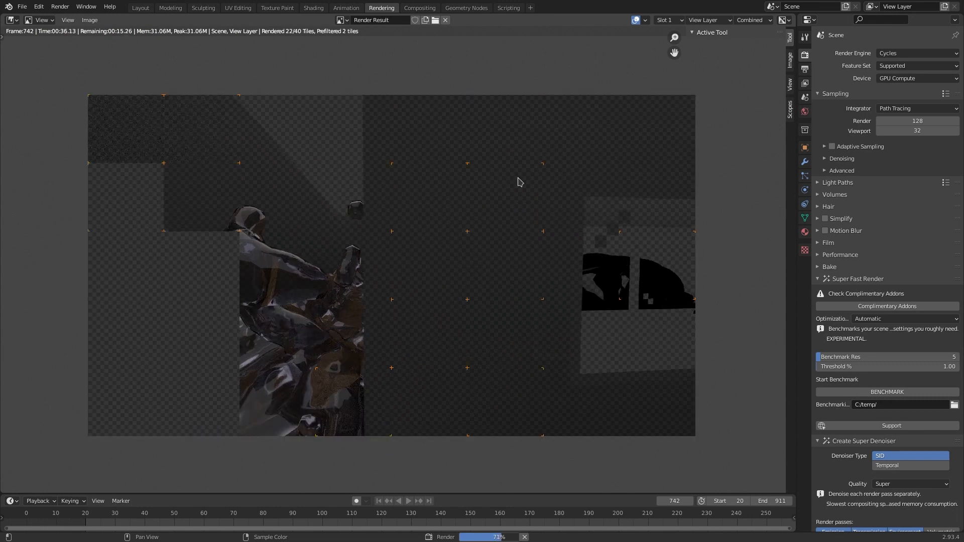
mouse_move(459, 212)
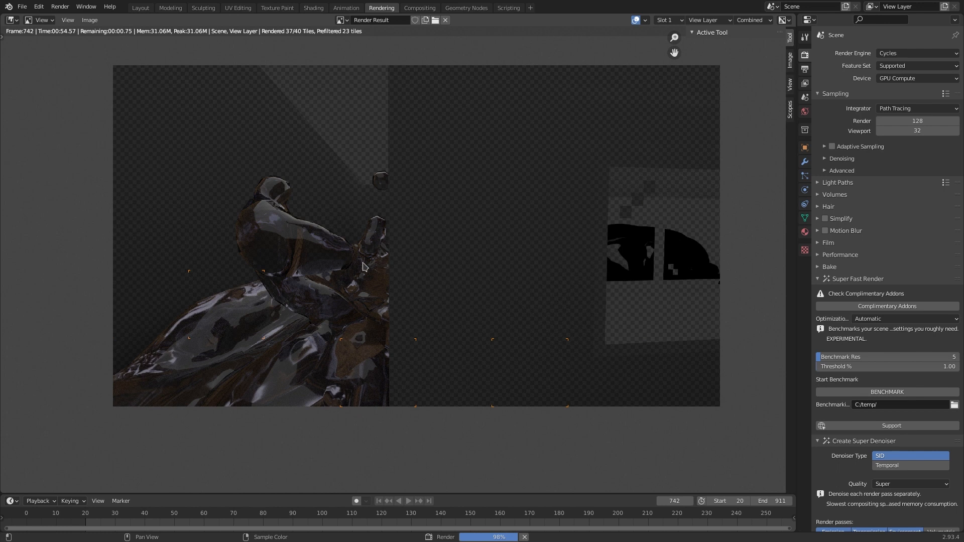
mouse_move(246, 380)
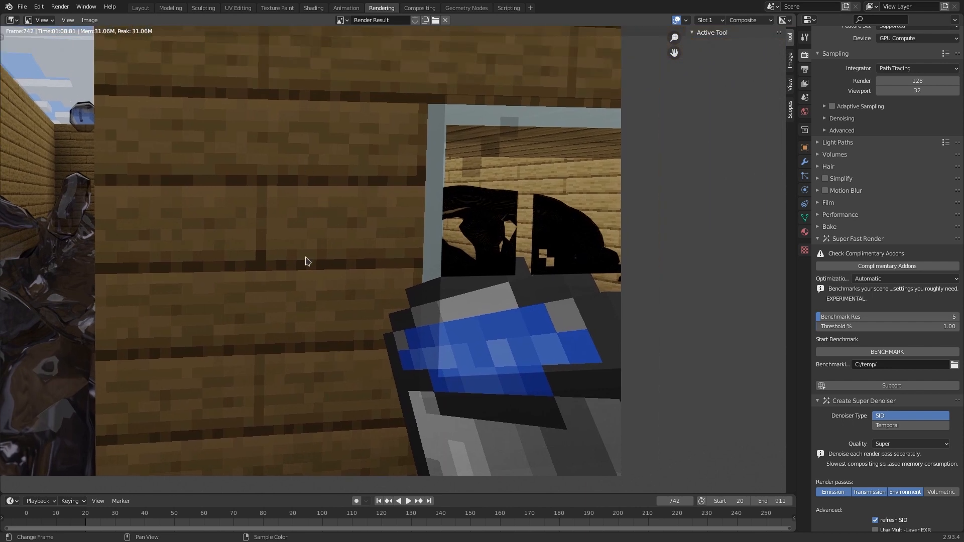
- View the finished Composite result with the glassy fluid layered over the replay footage
scroll(down, 3)
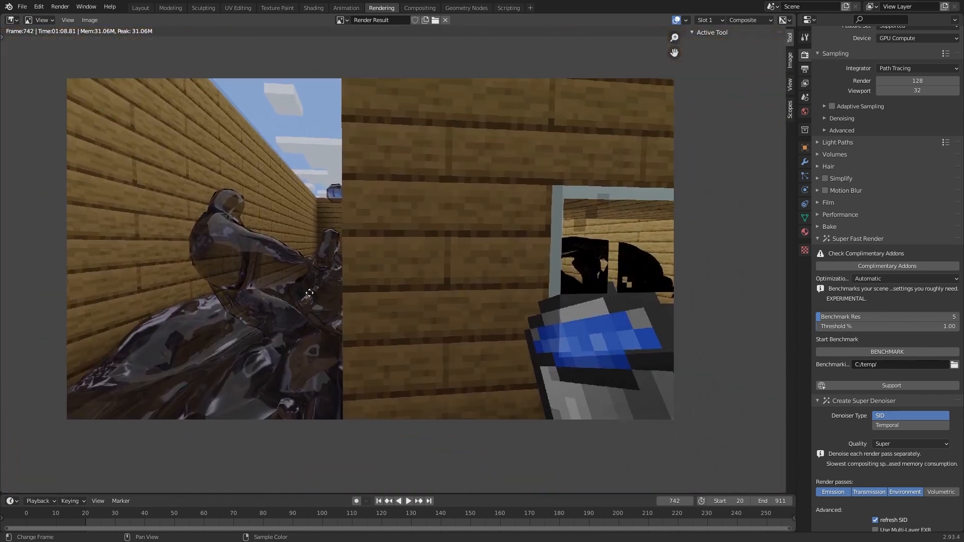
mouse_move(595, 240)
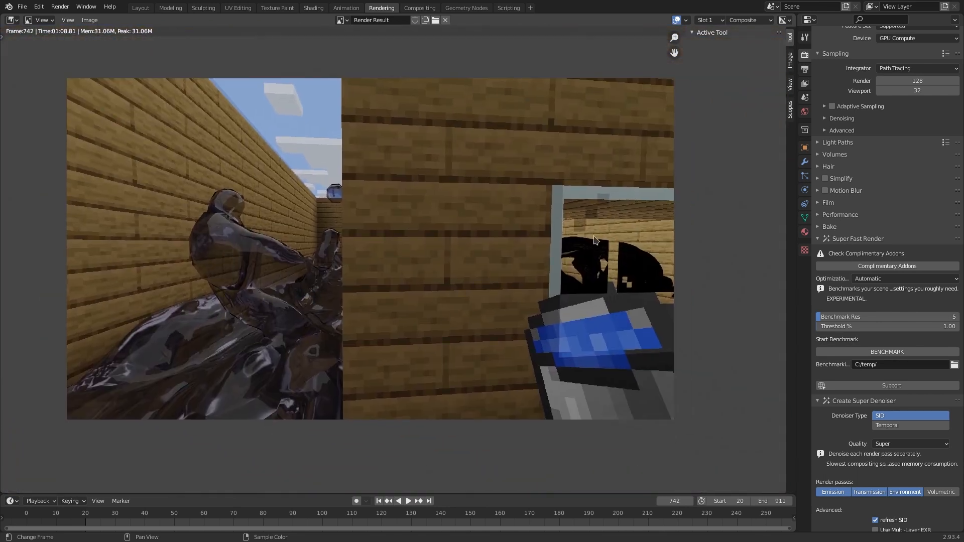
click(313, 7)
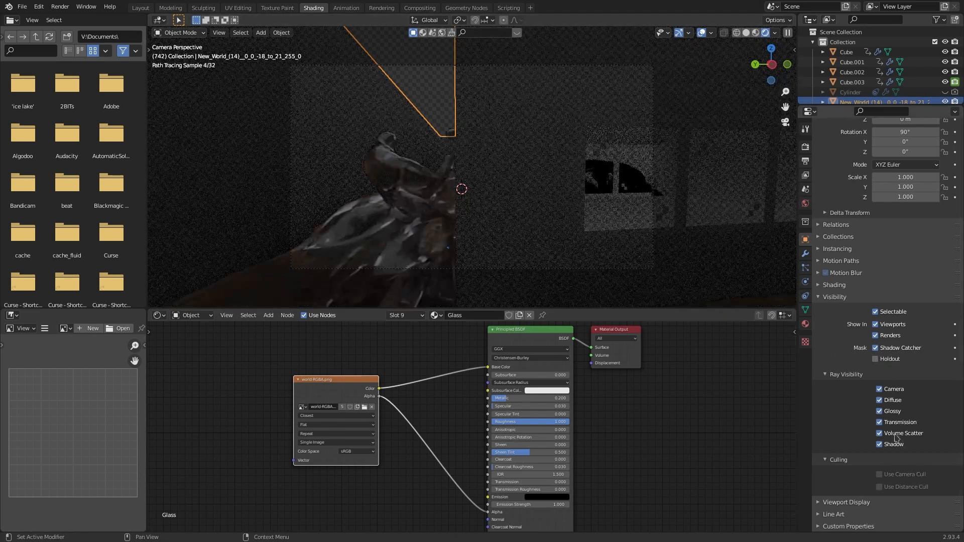
click(878, 422)
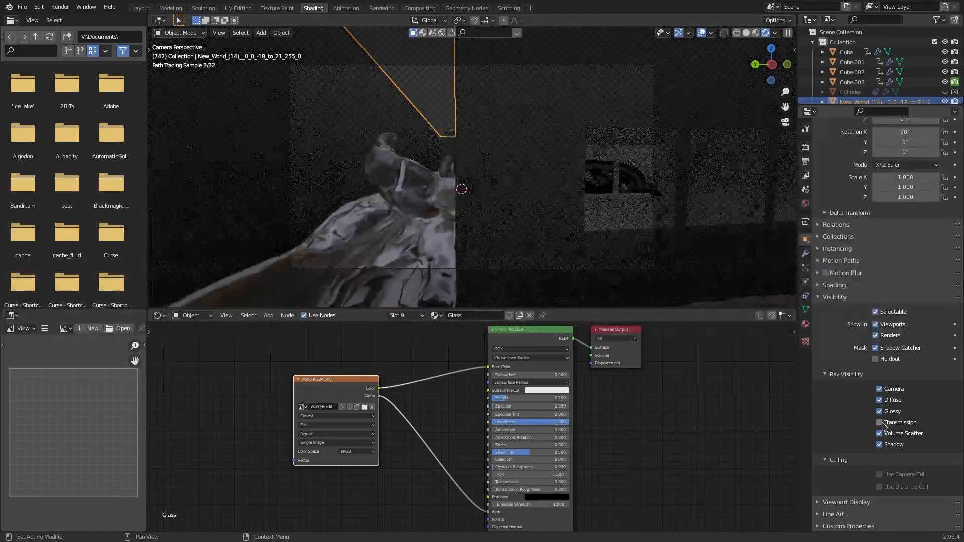
click(879, 423)
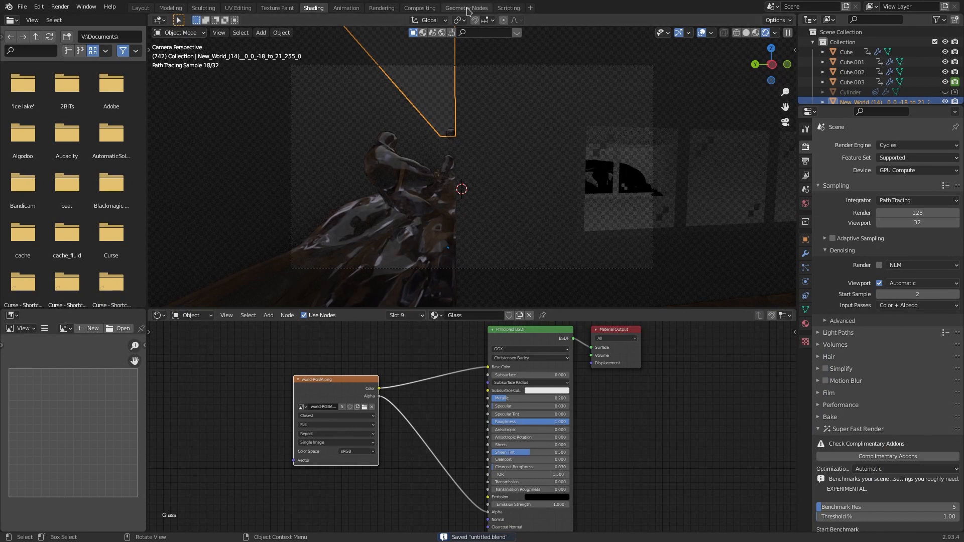
click(420, 7)
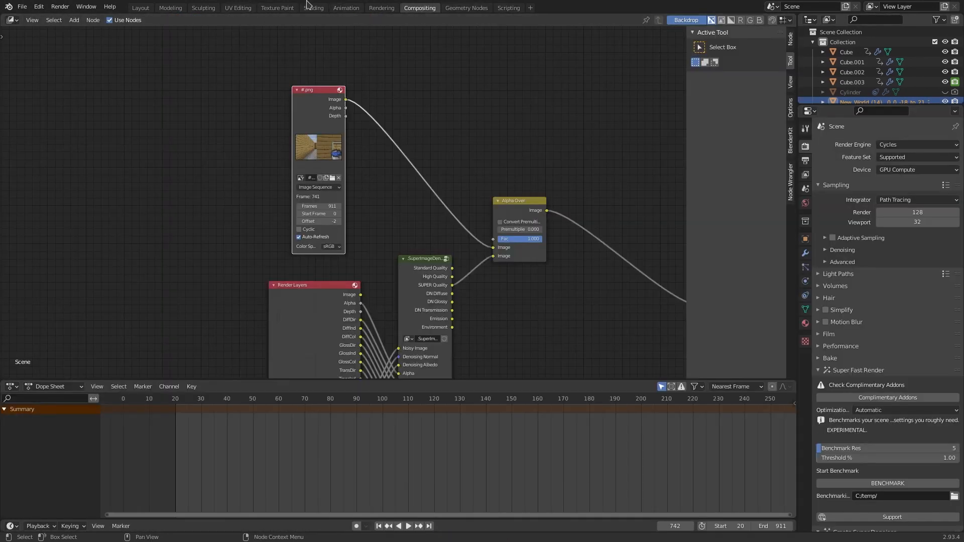
click(313, 7)
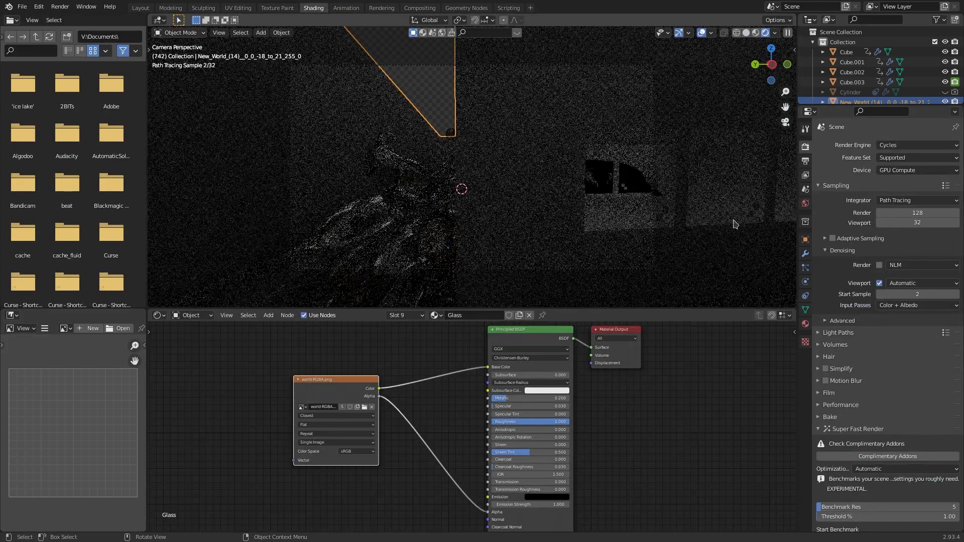